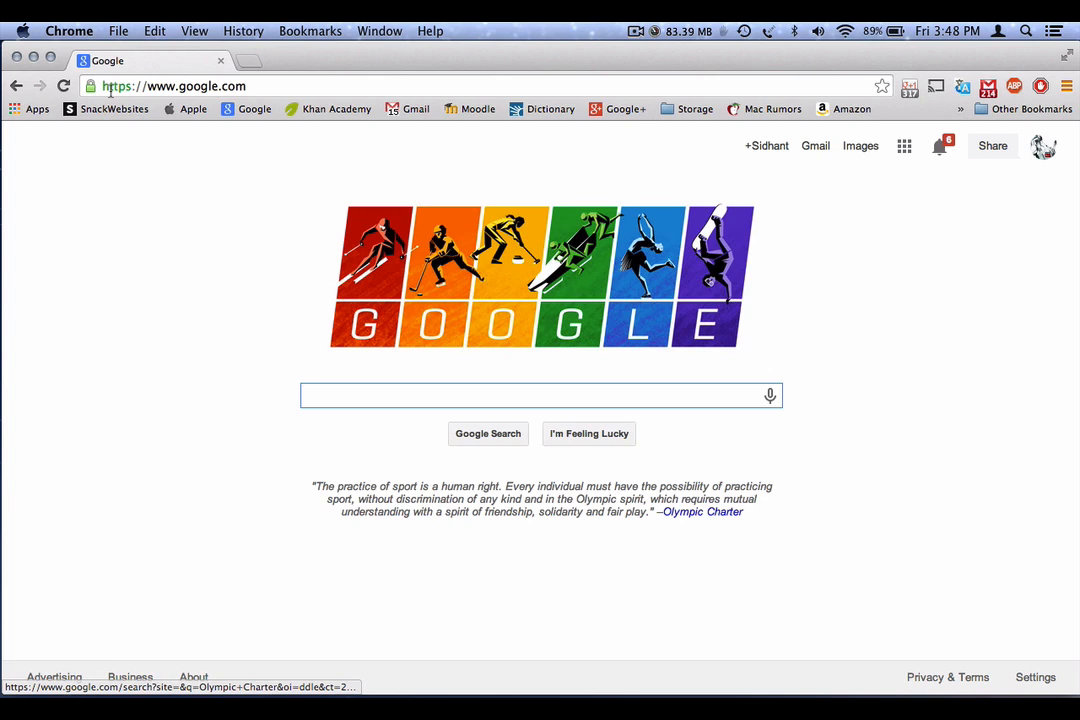
pyautogui.moveTo(472, 340)
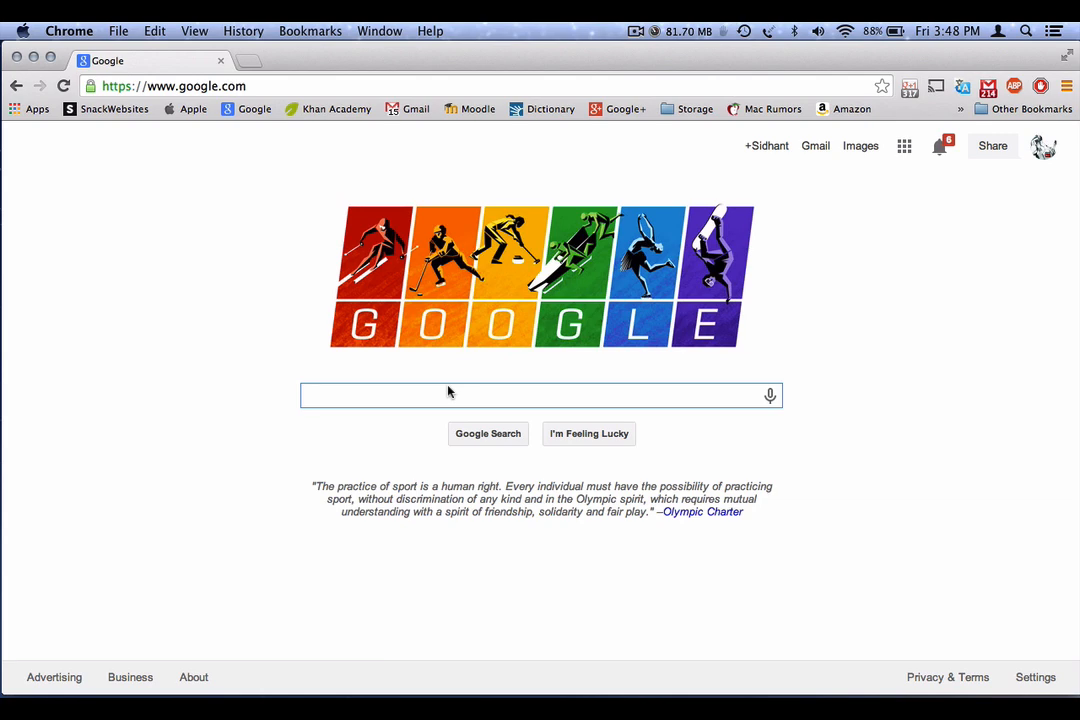
# Step: Search Google for 'ReFit For MAc' and browse down the result list
pyautogui.write('ReFir')
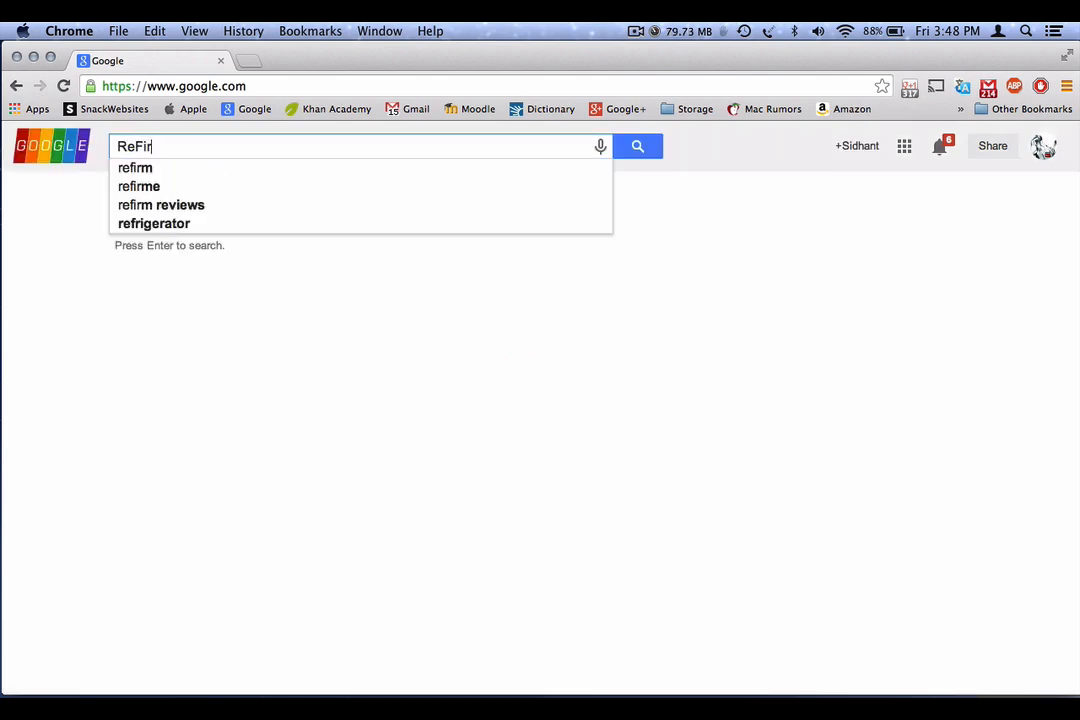
pyautogui.write('ReFit For MAc')
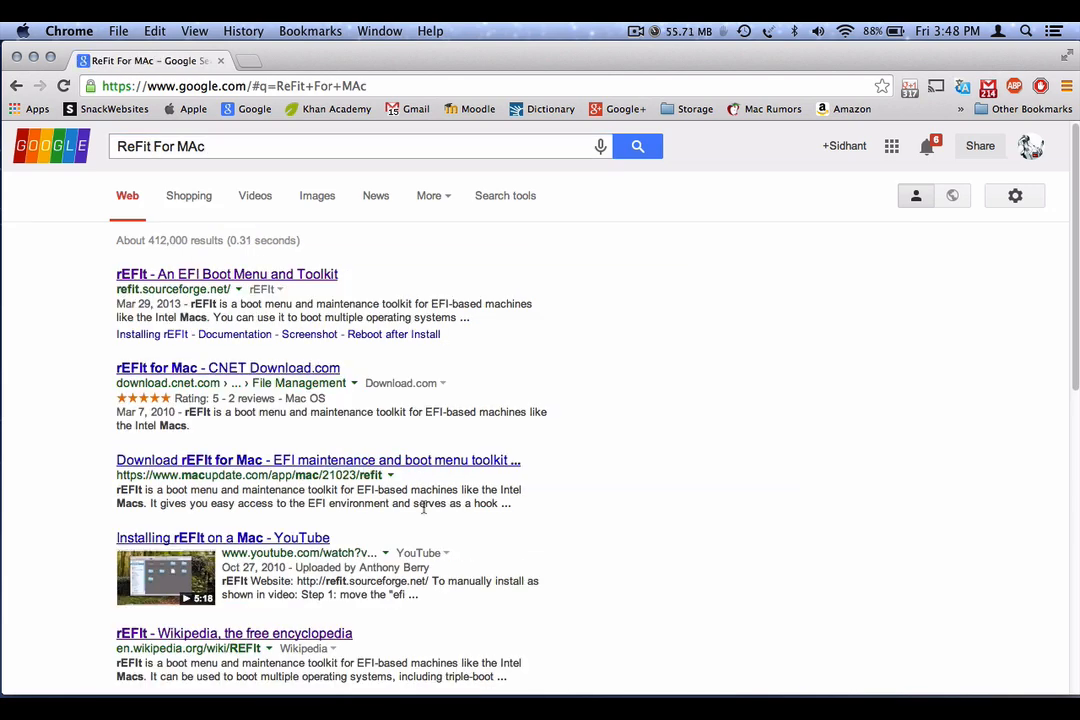
pyautogui.scroll(-3)
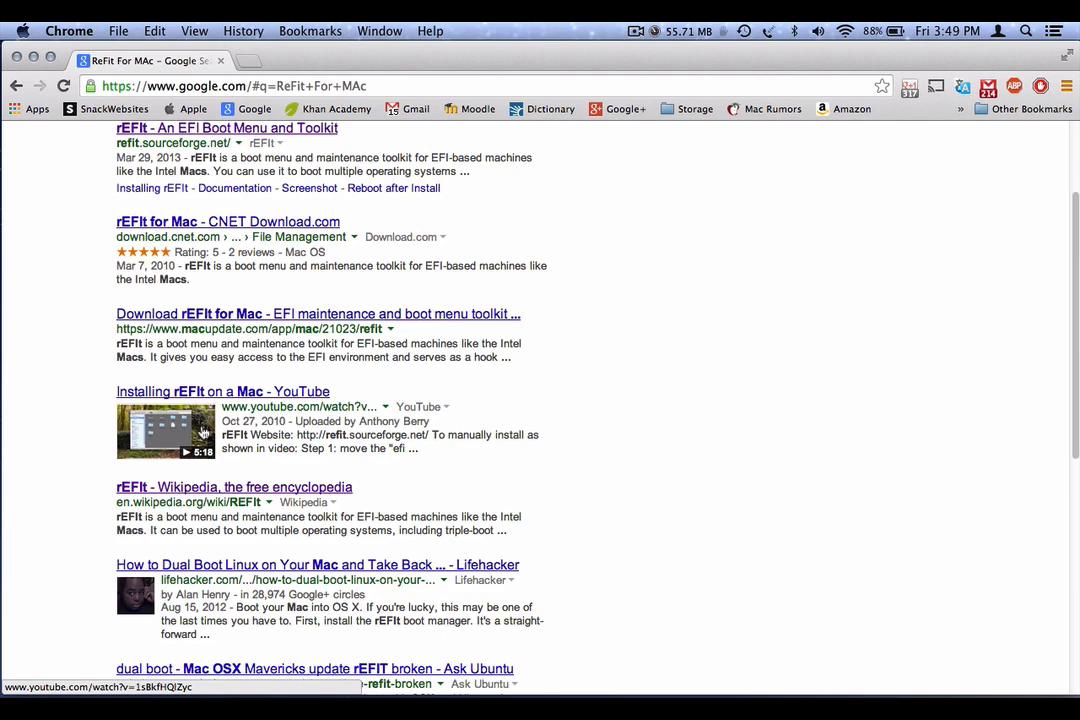
pyautogui.scroll(-3)
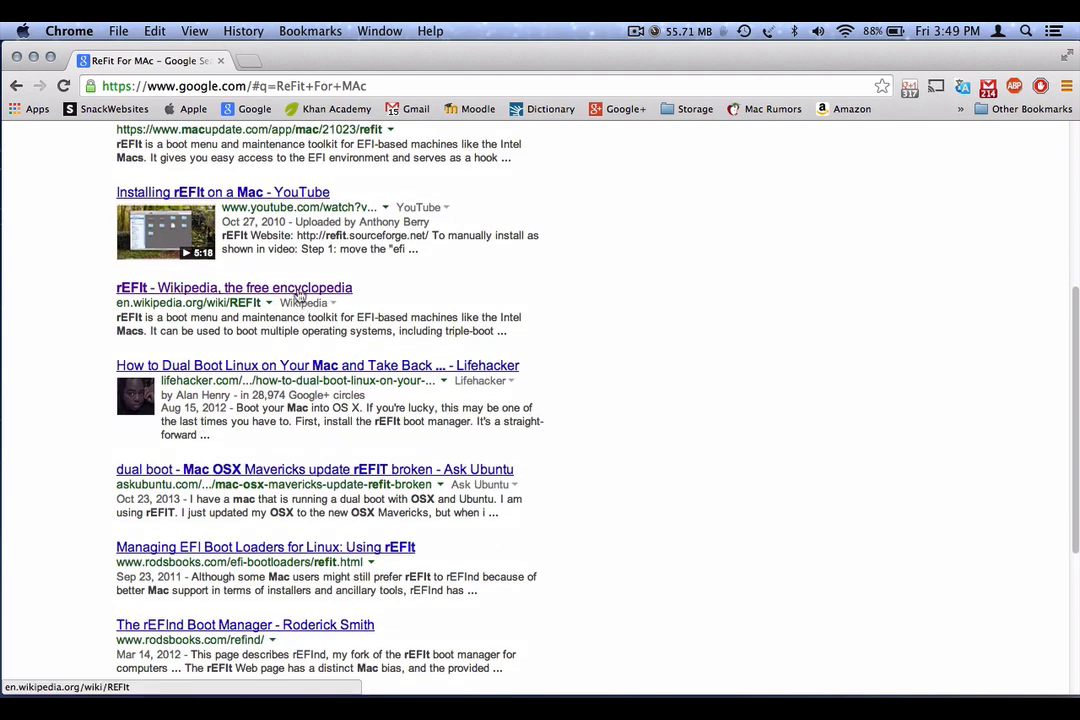
pyautogui.click(236, 288)
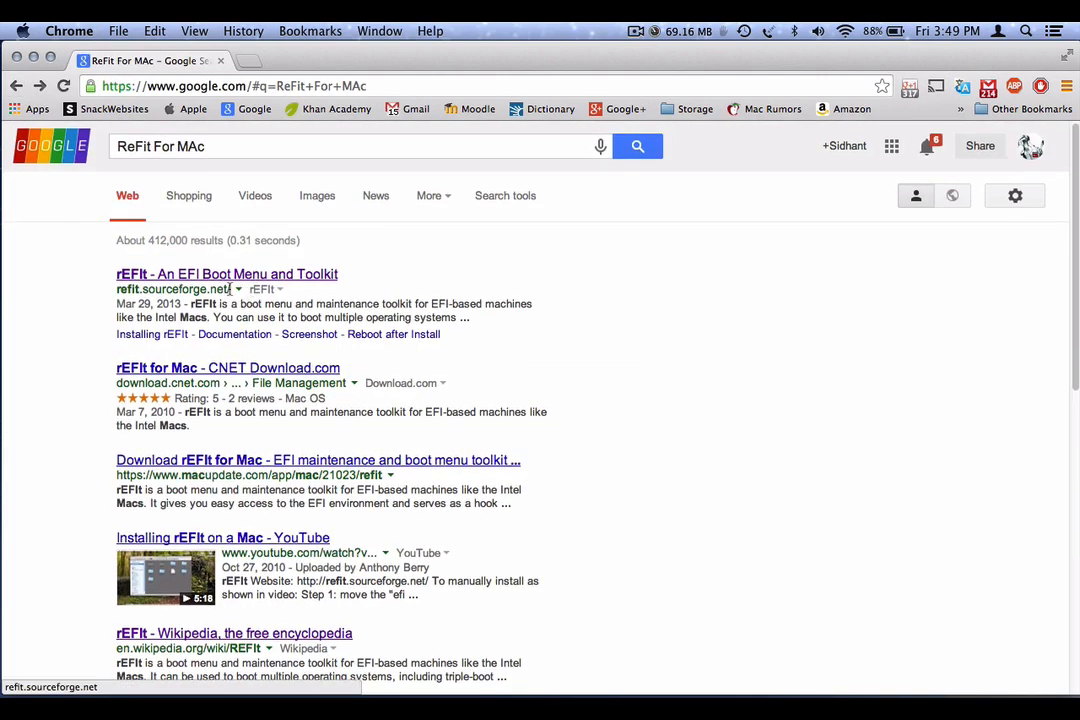
# Step: From the rEFIt SourceForge page, save the rEFIt 0.14 Mac disk image to Downloads
pyautogui.click(228, 272)
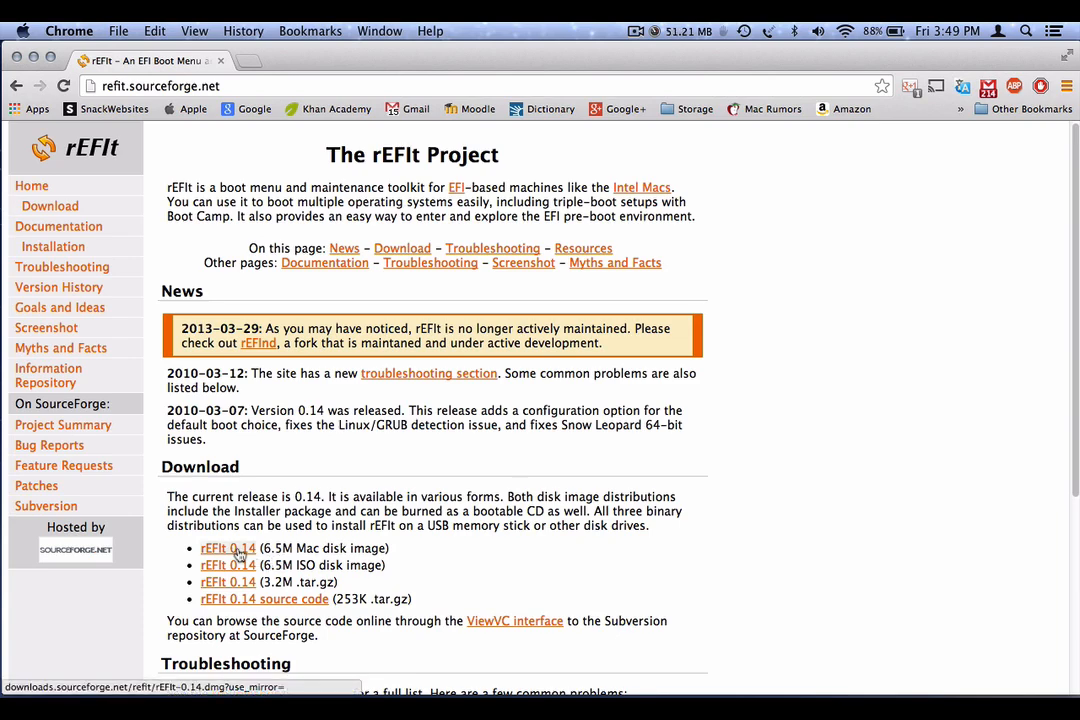
pyautogui.click(228, 548)
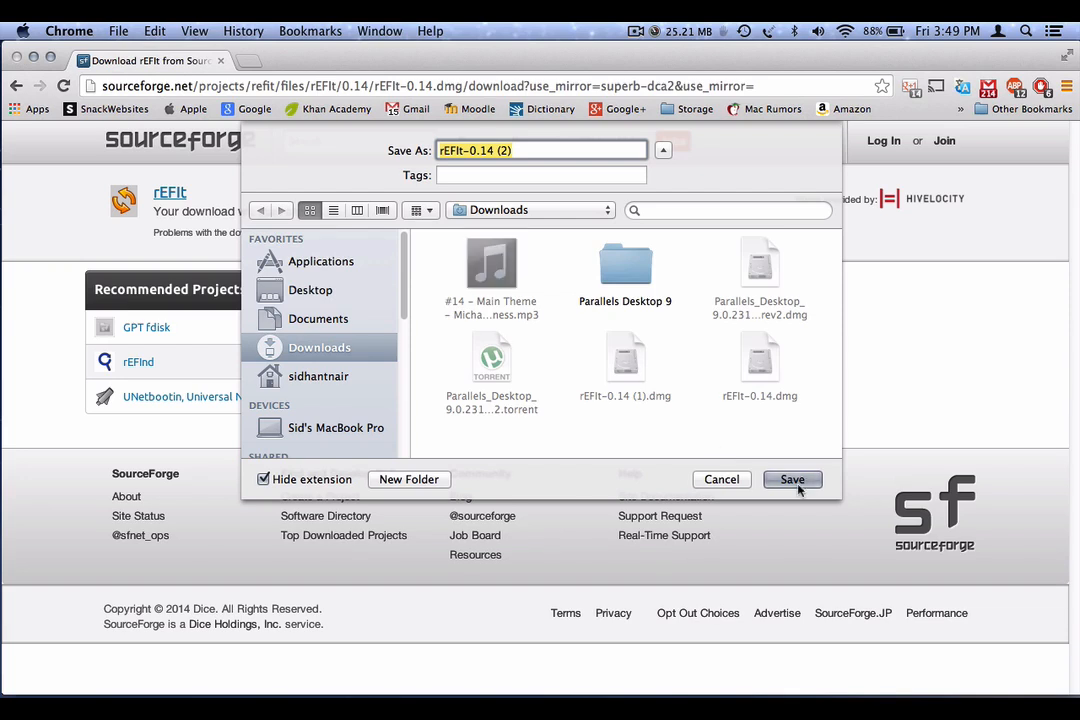
pyautogui.click(792, 480)
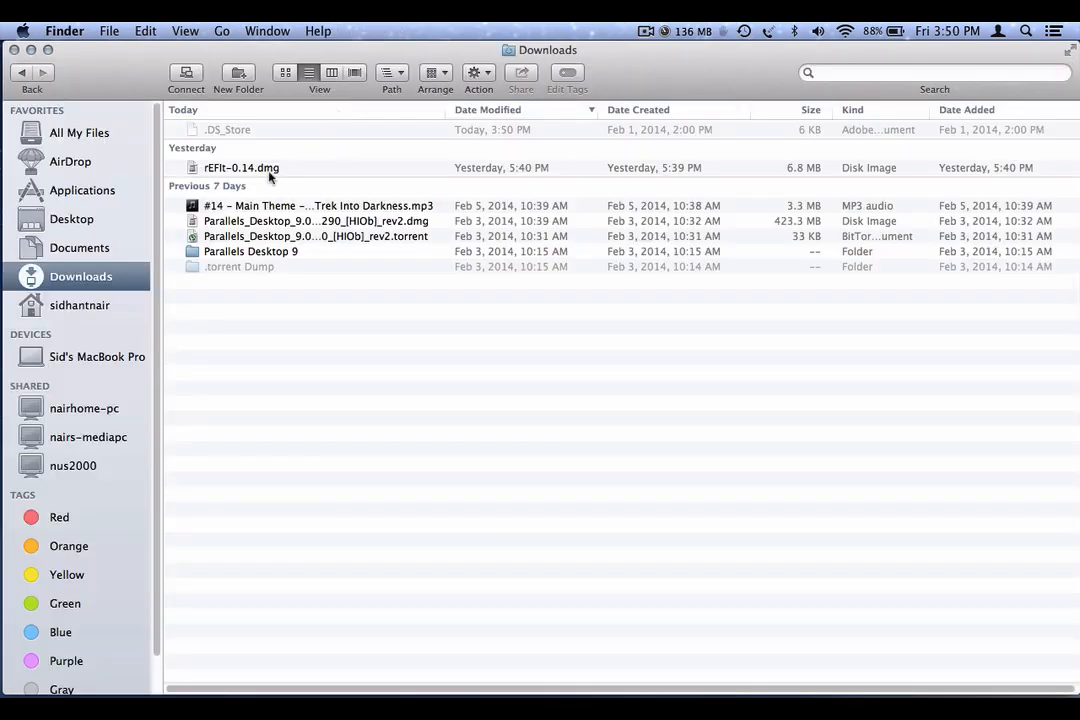
pyautogui.moveTo(244, 170)
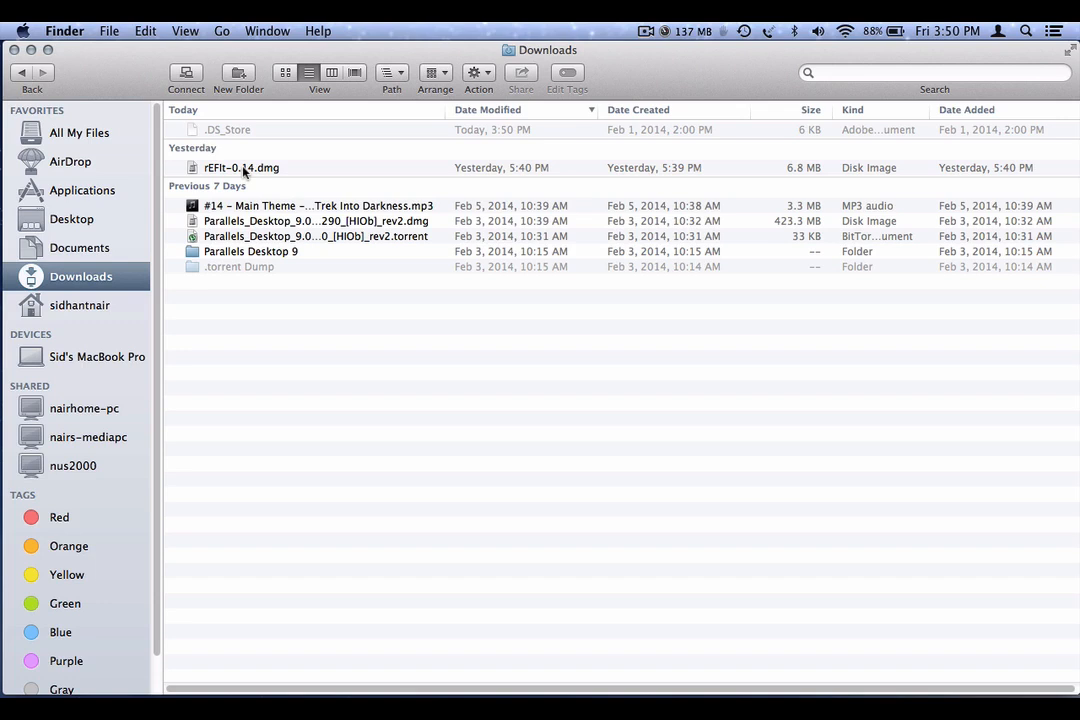
# Step: Mount rEFIt-0.14.dmg from Downloads and launch the rEFIt.mpkg installer inside it
pyautogui.click(240, 168)
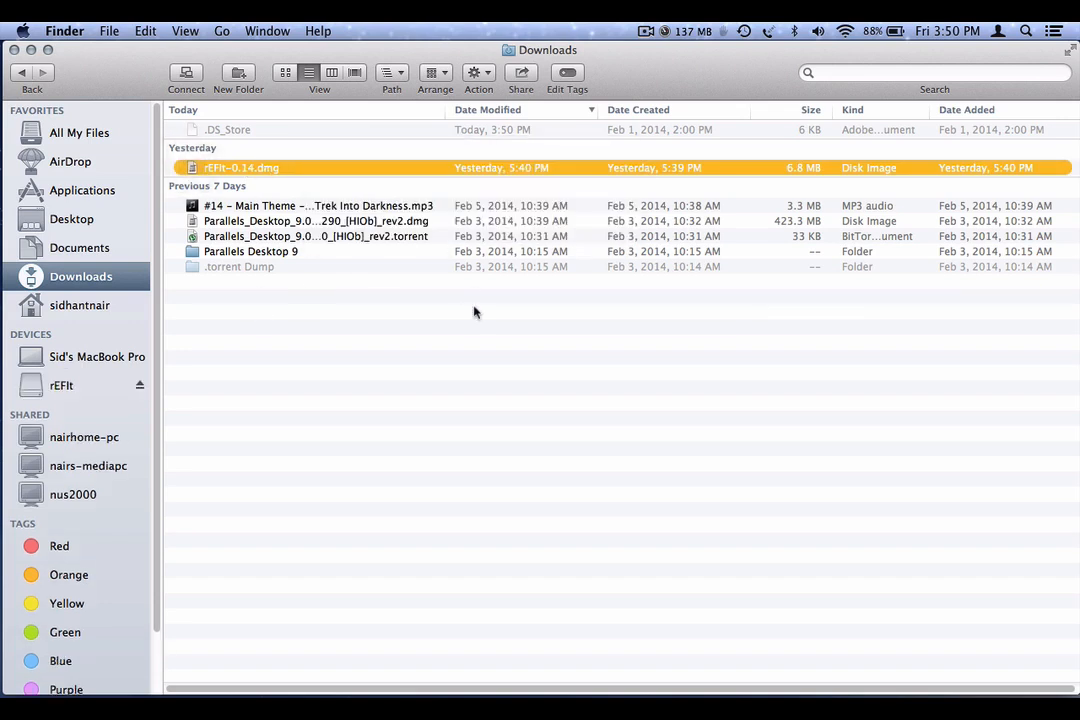
pyautogui.doubleClick(240, 168)
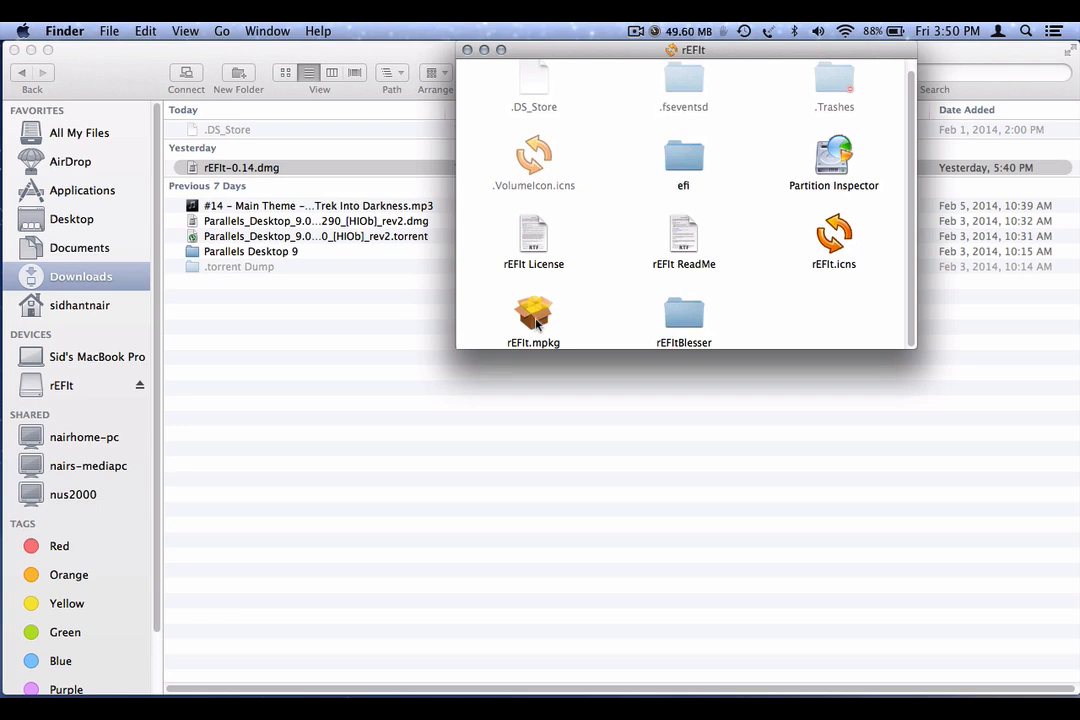
pyautogui.moveTo(832, 156)
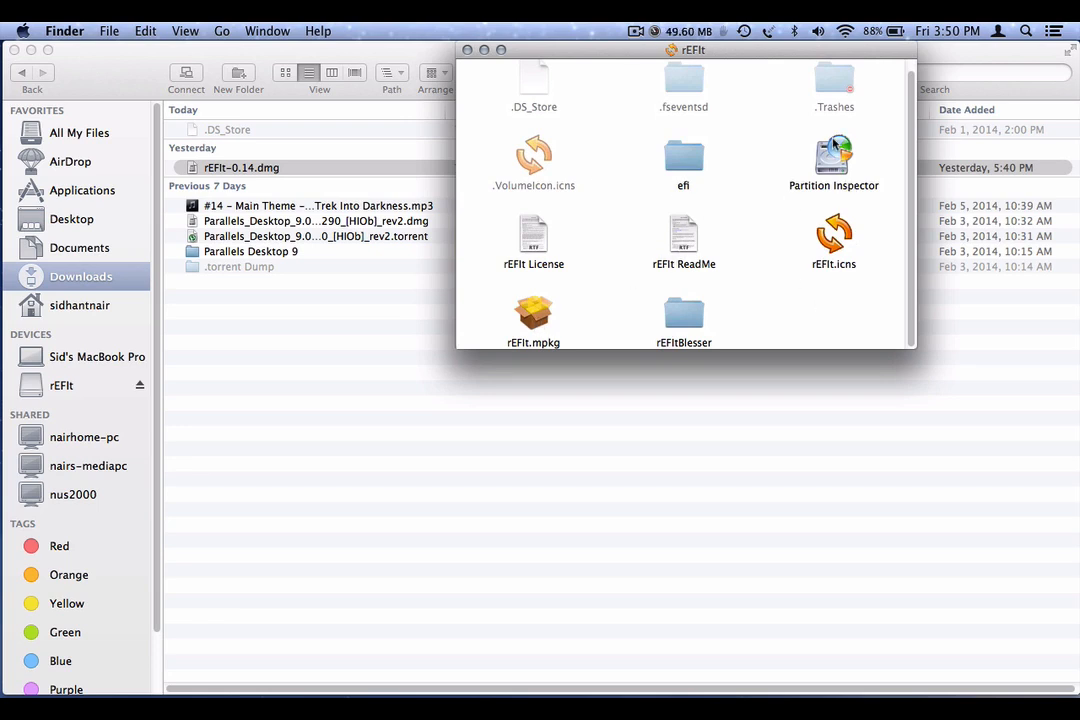
pyautogui.moveTo(860, 212)
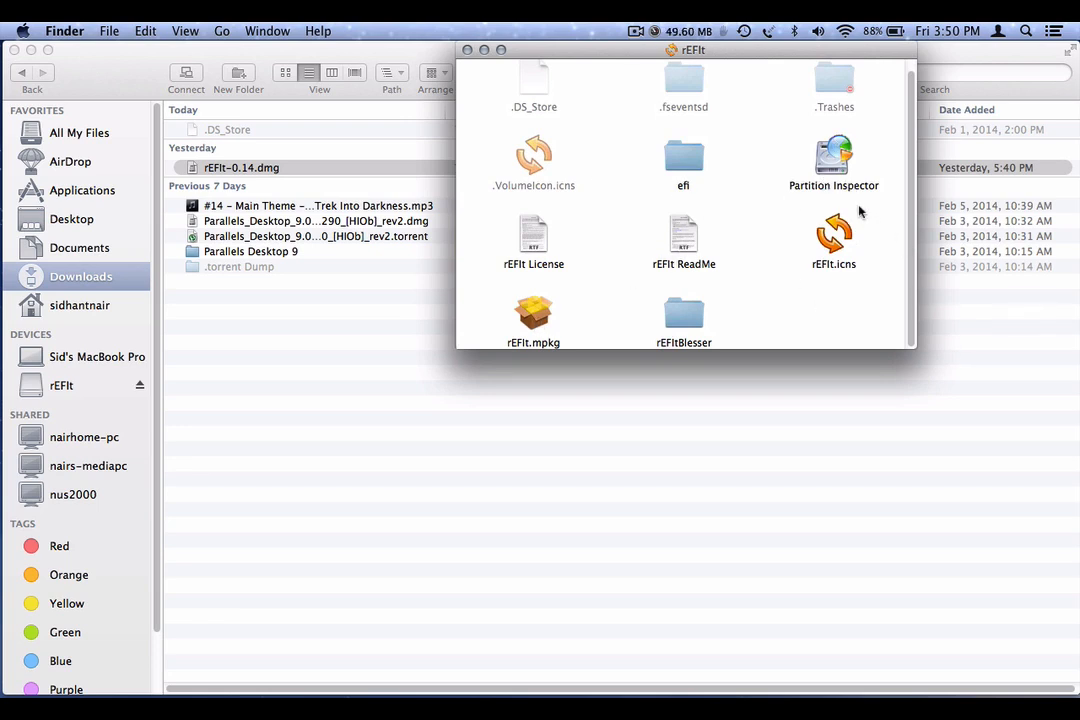
pyautogui.moveTo(608, 200)
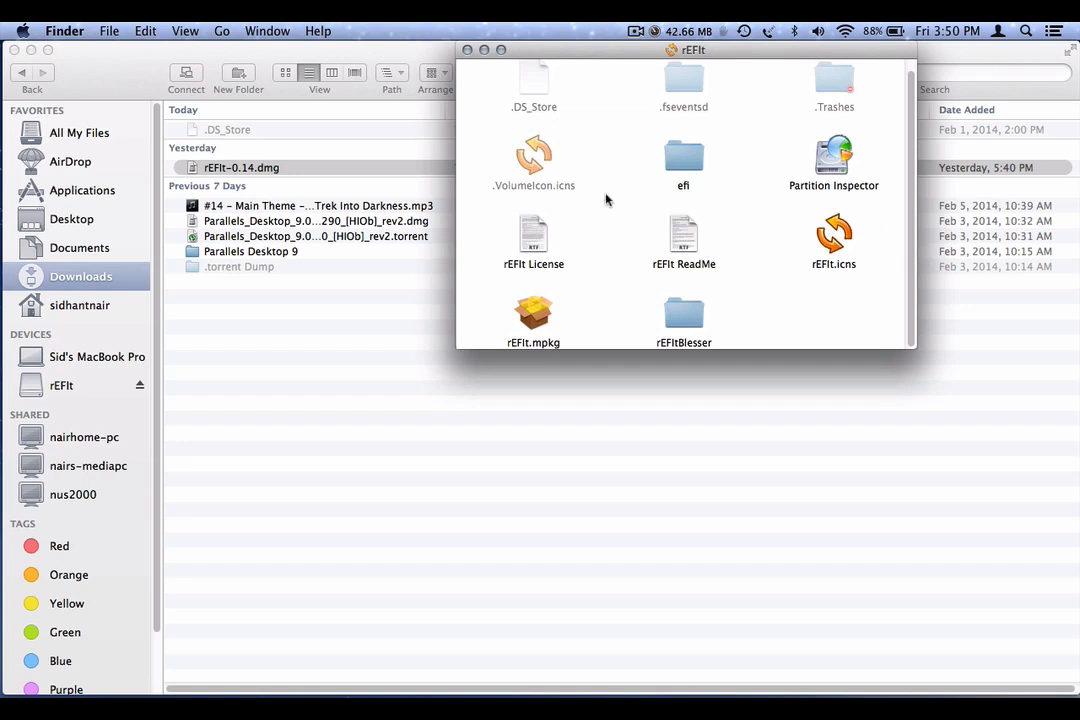
pyautogui.click(532, 310)
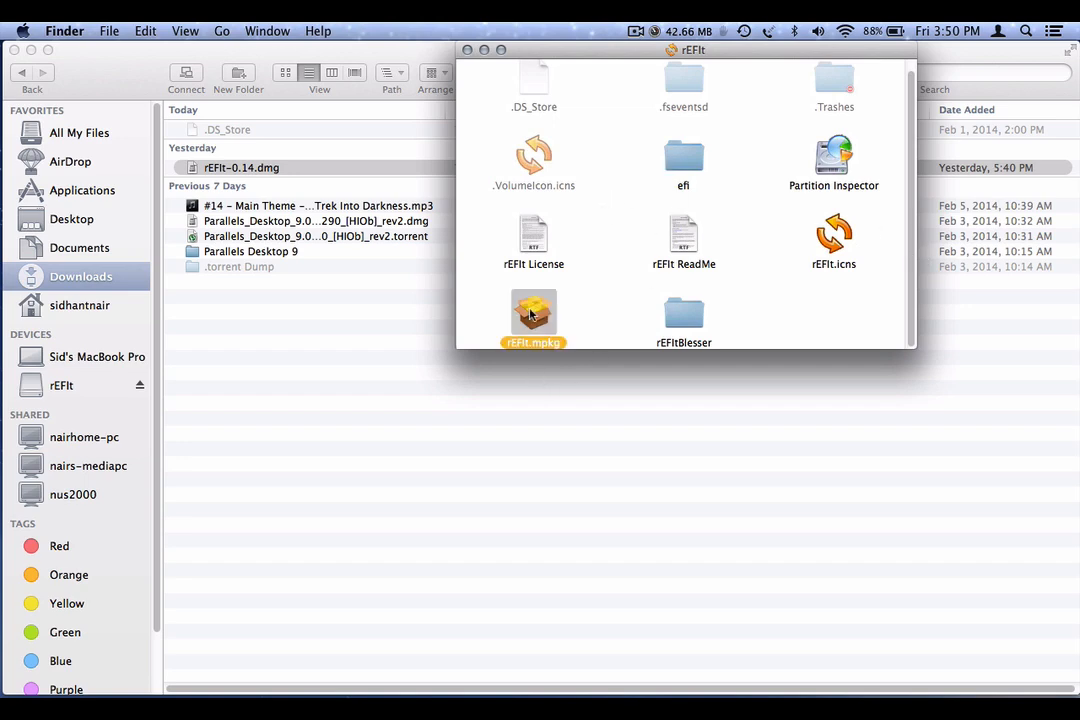
pyautogui.doubleClick(532, 310)
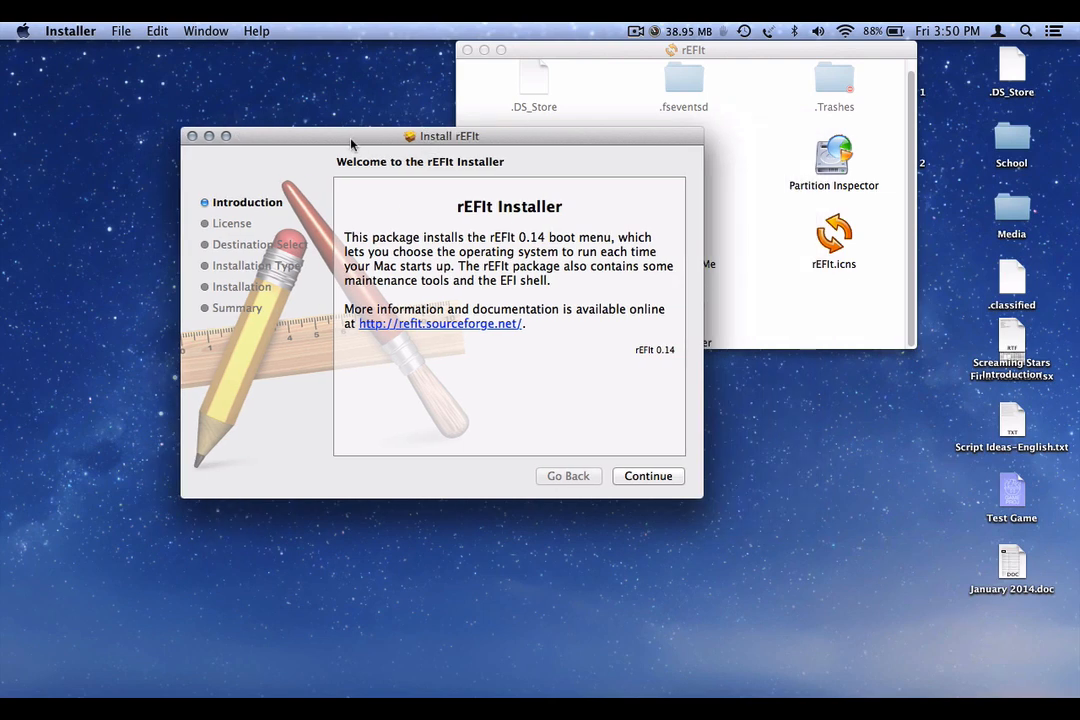
# Step: Continue past the introduction, agree to the license and run the standard install on MacBook Pro HD
pyautogui.click(648, 476)
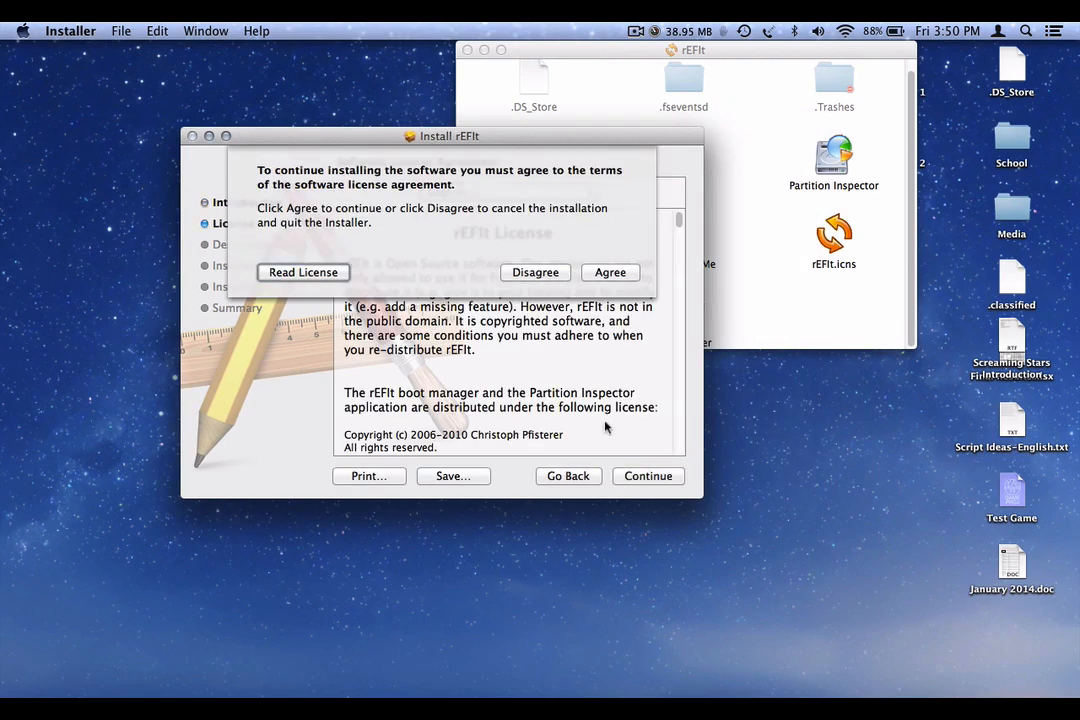
pyautogui.click(610, 272)
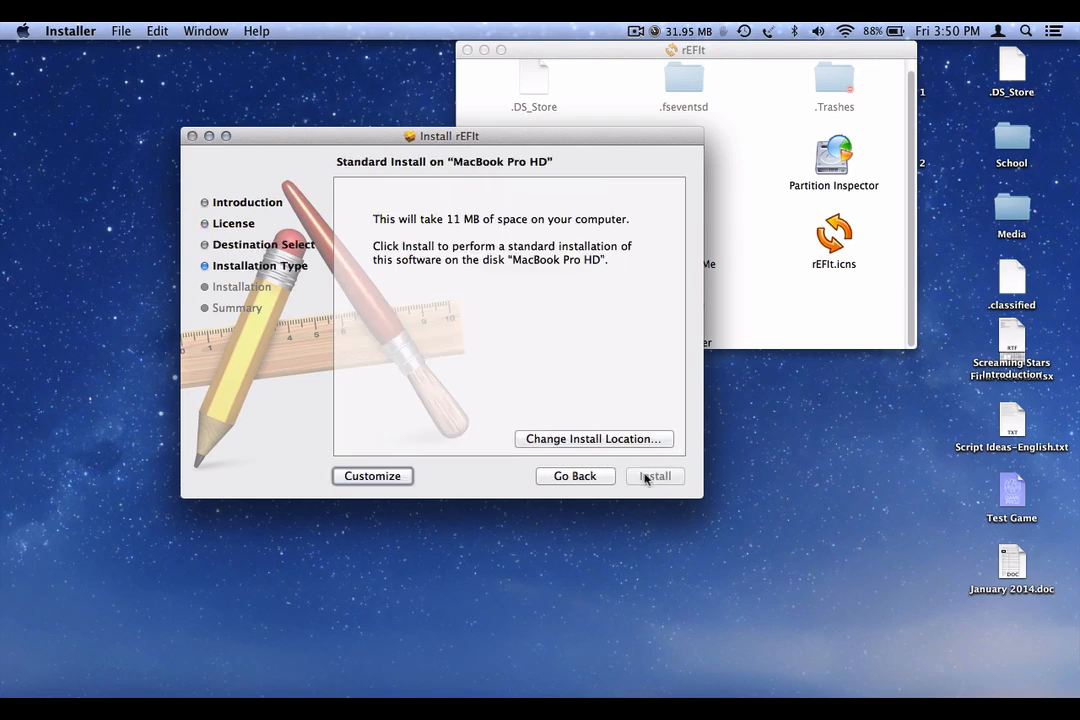
pyautogui.click(656, 476)
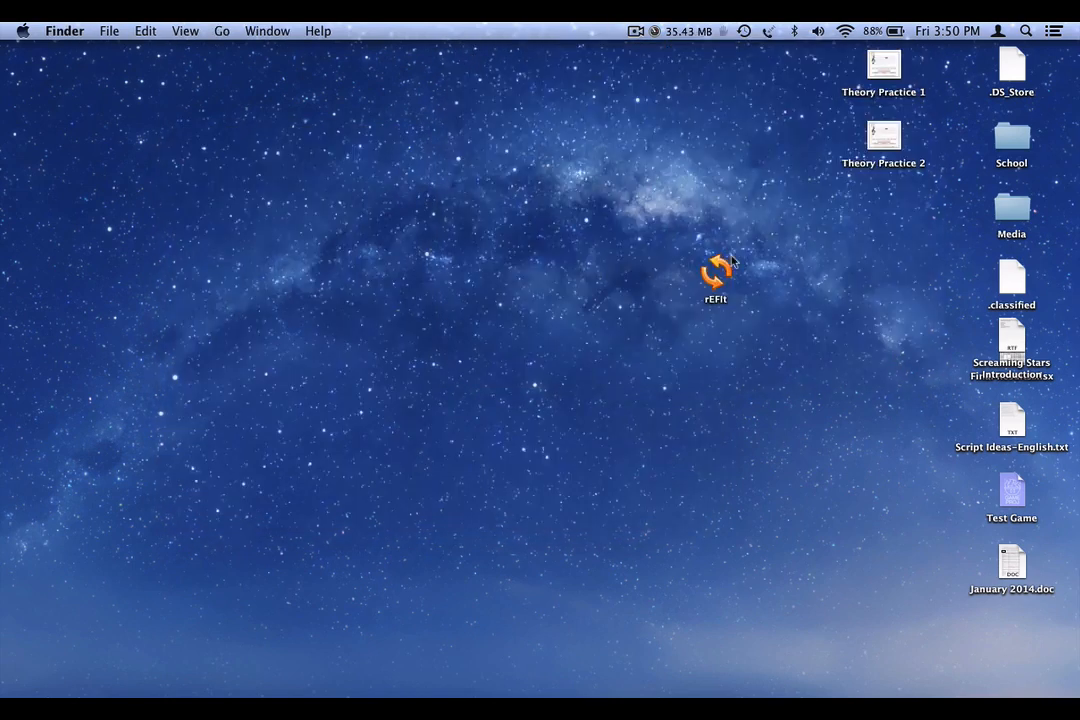
# Step: Expand MacBook Pro HD and its efi folder to show refit and tools, bringing up actions for tools
pyautogui.doubleClick(712, 270)
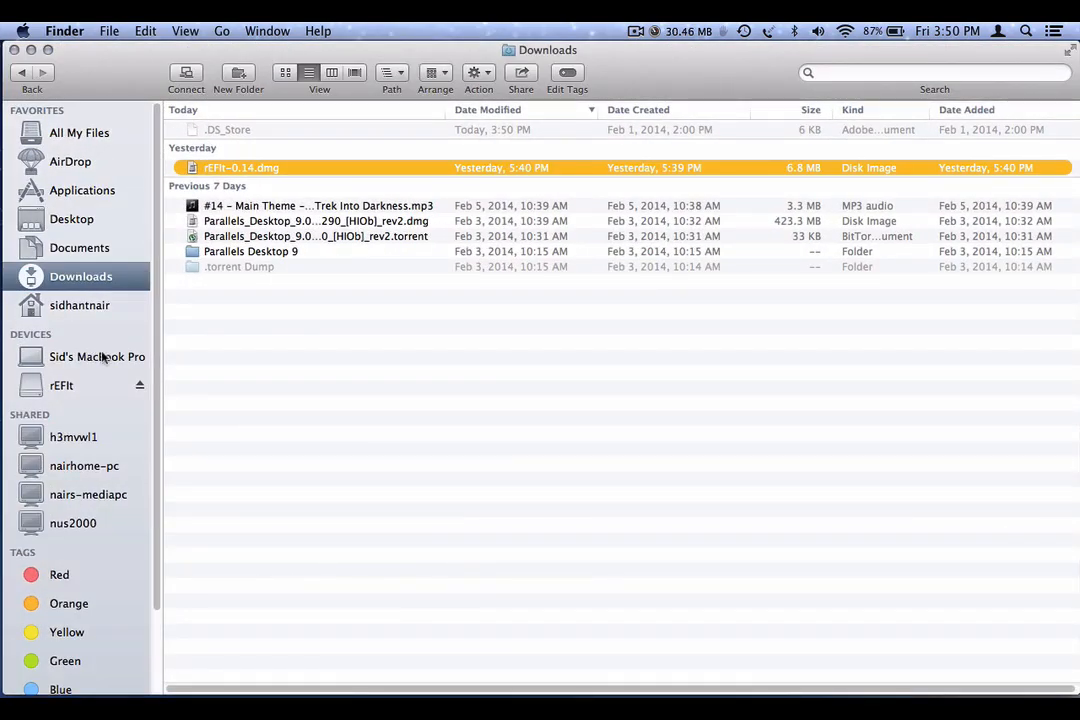
pyautogui.click(96, 356)
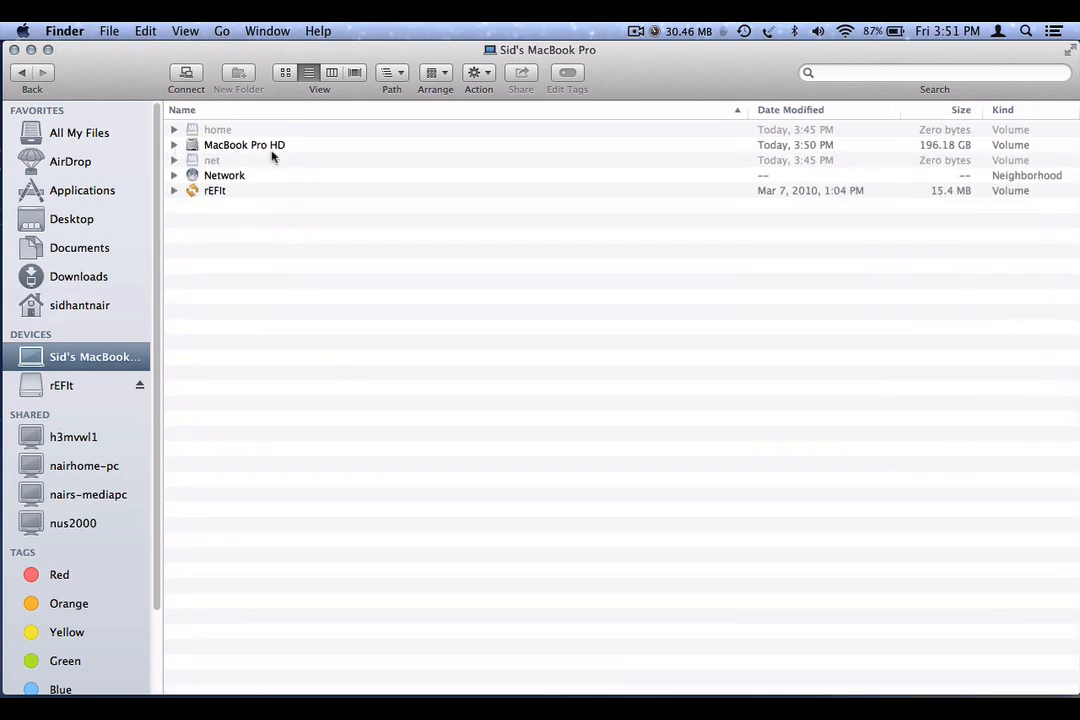
pyautogui.moveTo(228, 148)
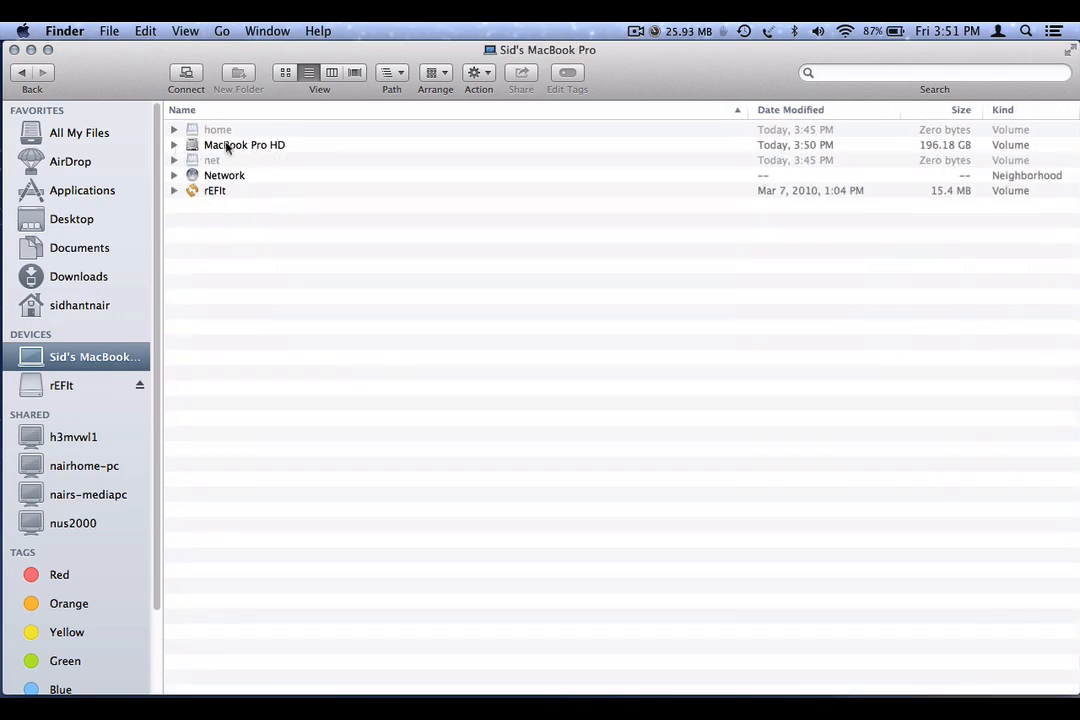
pyautogui.click(172, 144)
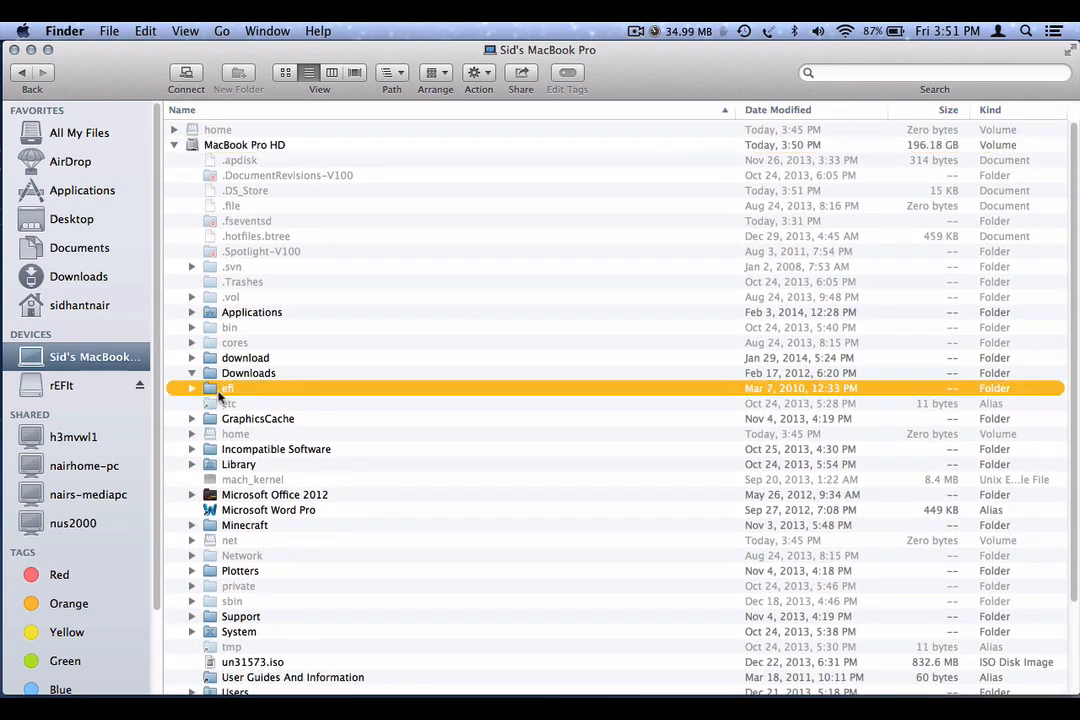
pyautogui.click(192, 388)
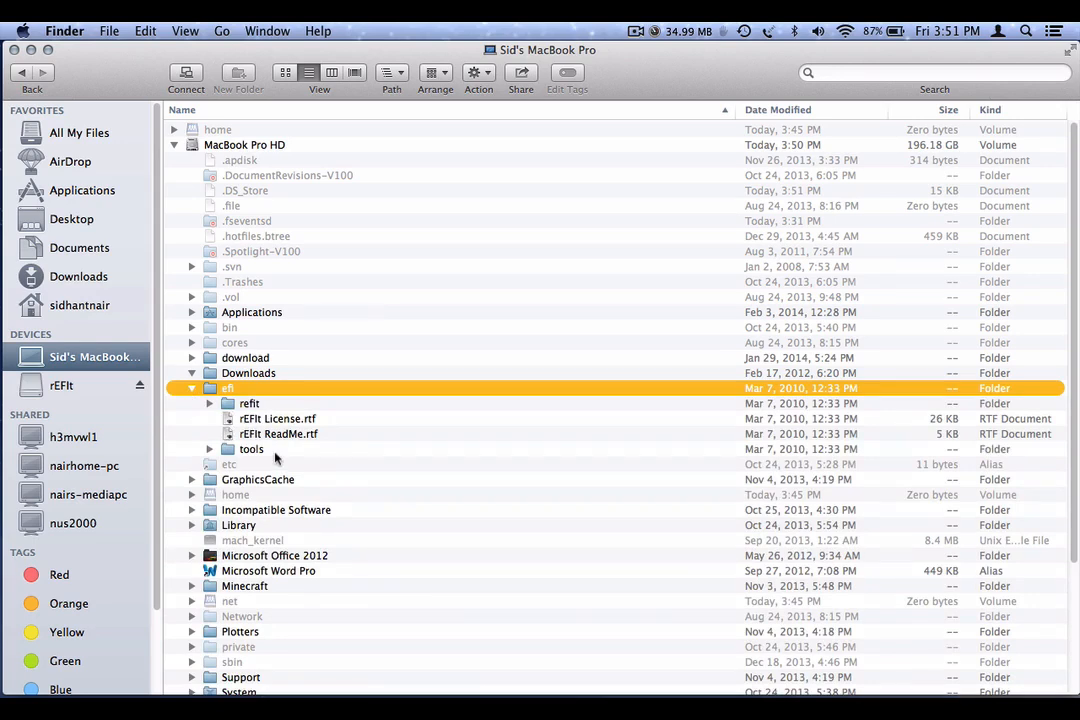
pyautogui.click(252, 448)
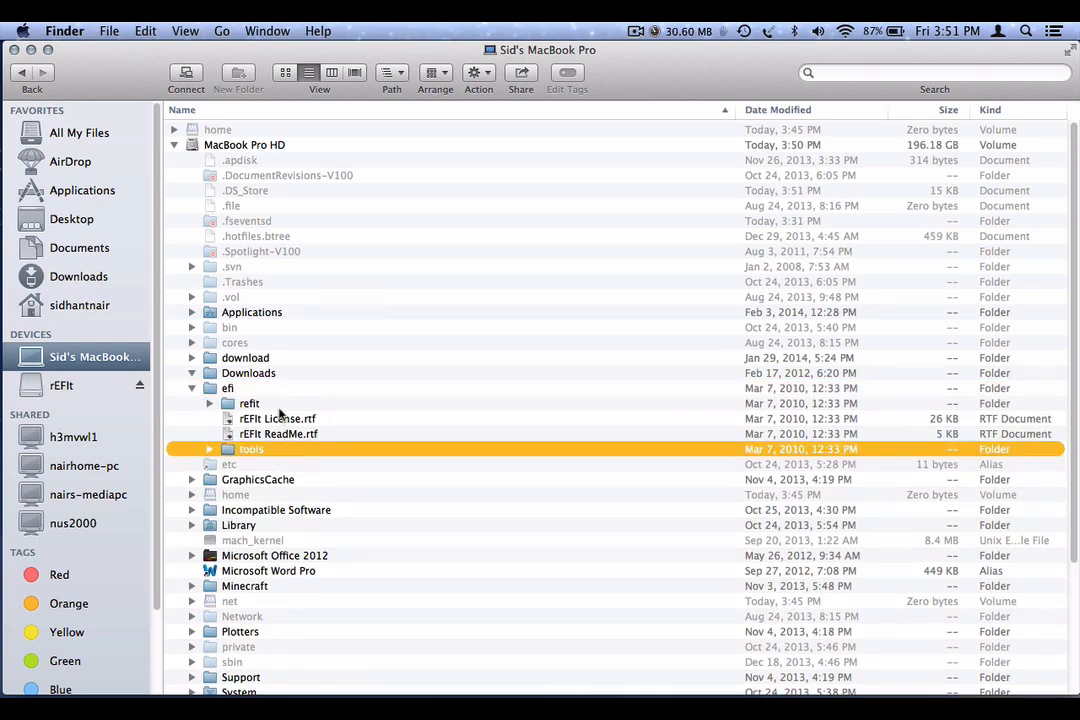
pyautogui.rightClick(260, 418)
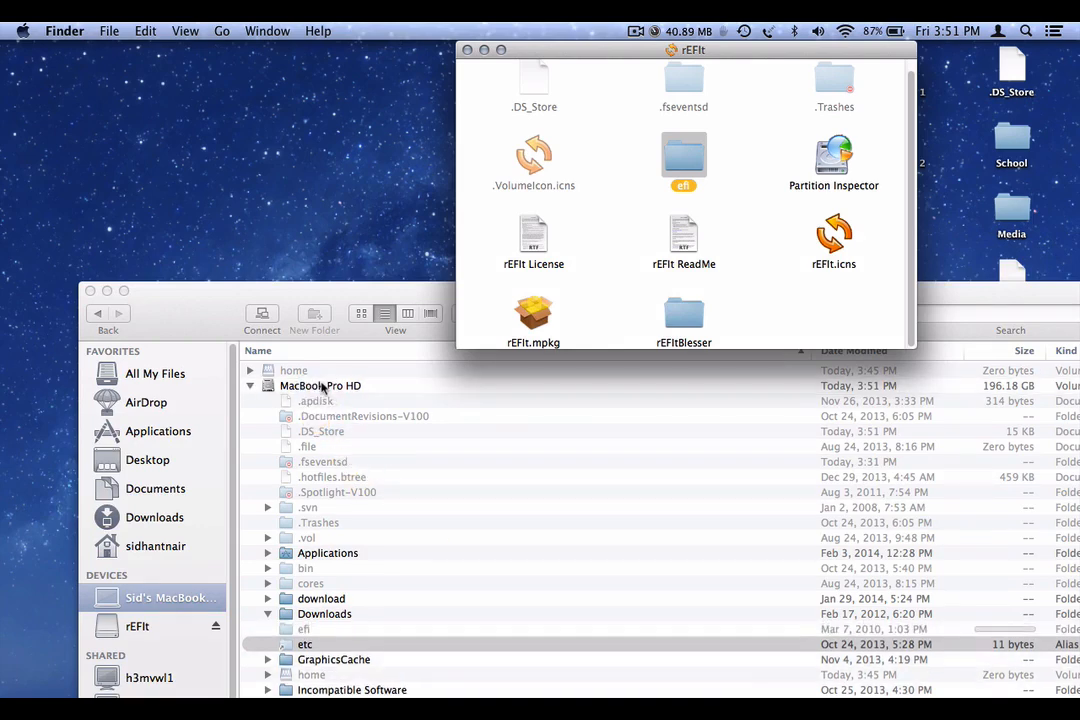
# Step: Dismiss the rEFIt volume window, returning to the MacBook Pro HD listing
pyautogui.click(268, 628)
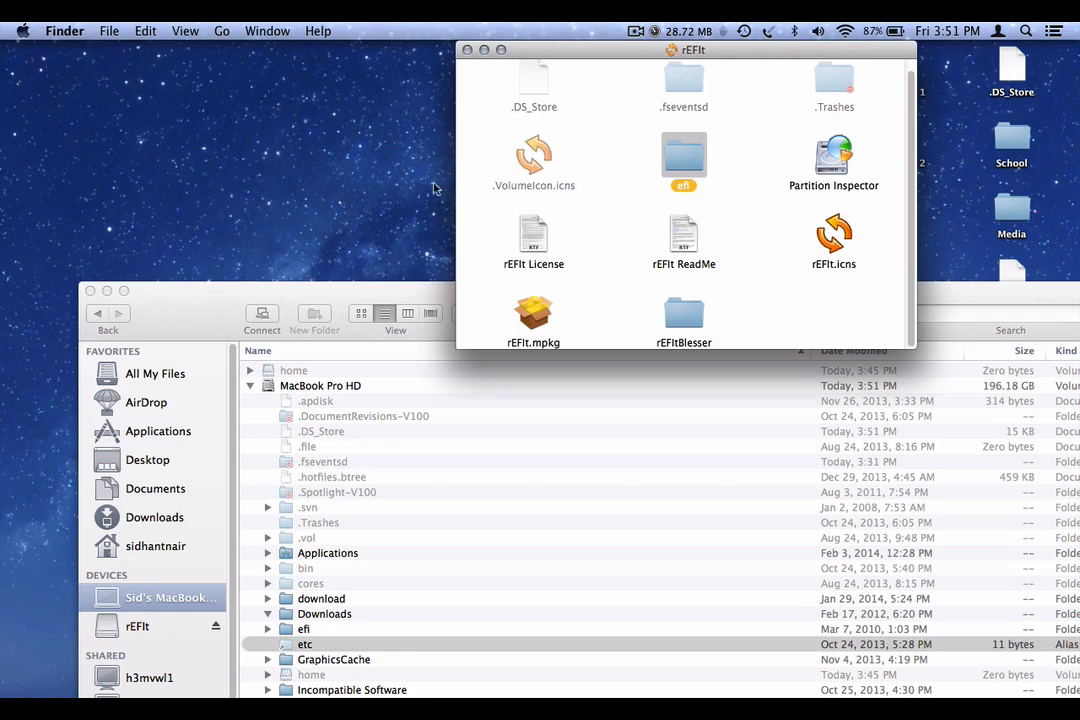
pyautogui.moveTo(368, 294)
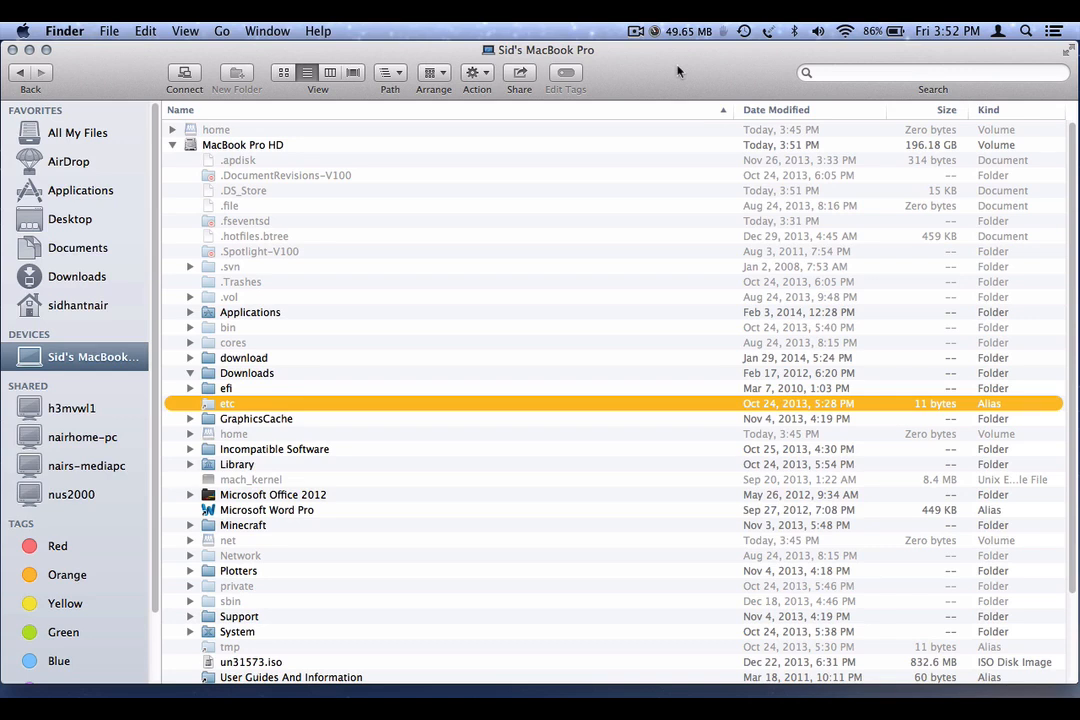
# Step: Expand the efi folder and move its refit folder to the Trash
pyautogui.click(246, 372)
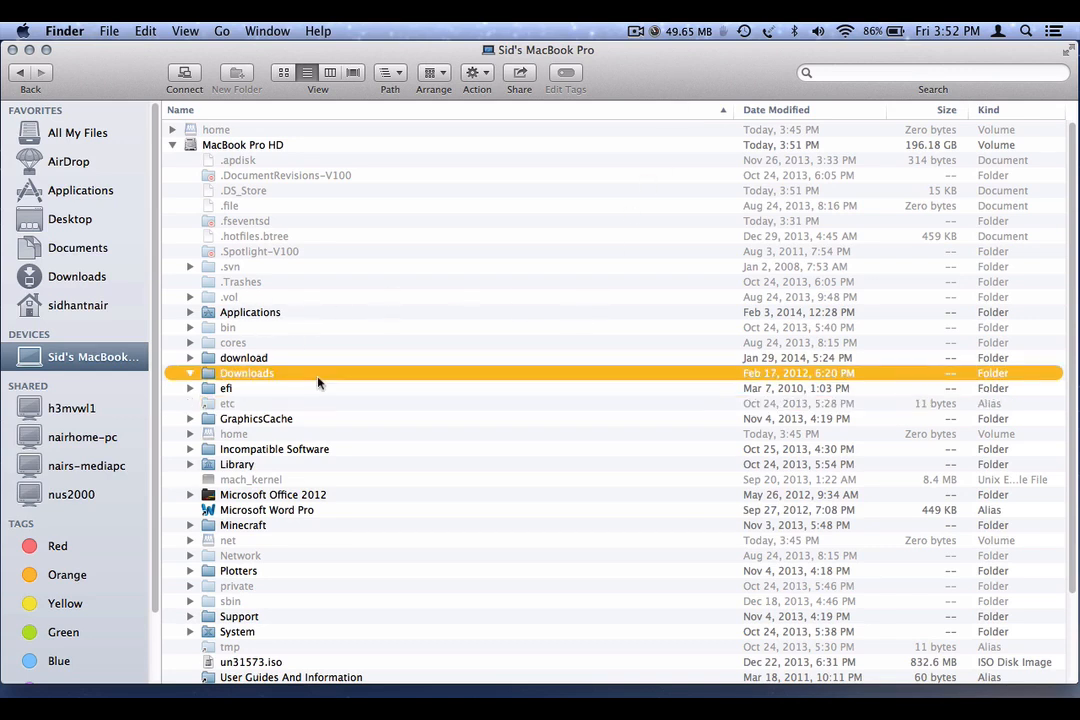
pyautogui.moveTo(624, 180)
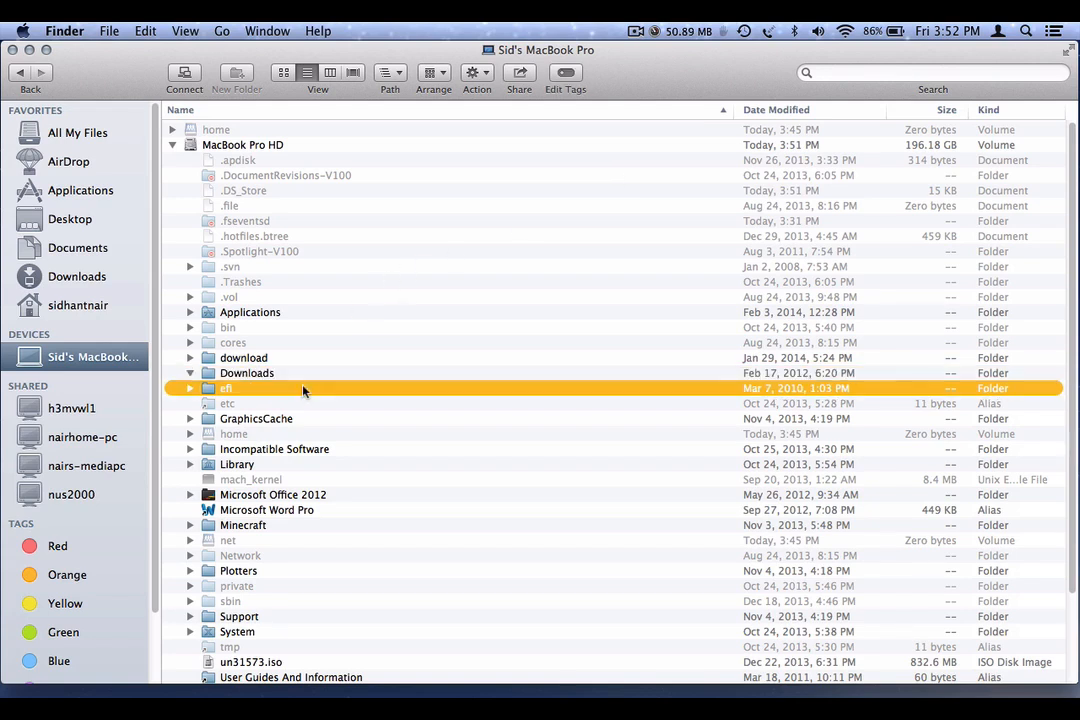
pyautogui.click(190, 388)
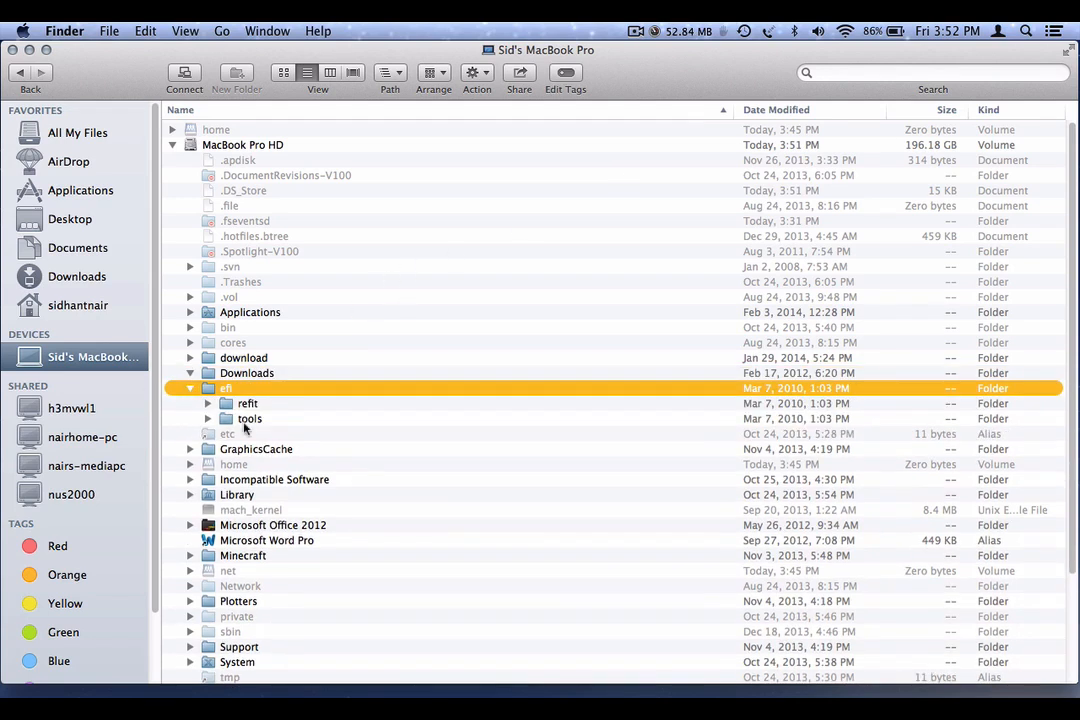
pyautogui.rightClick(250, 420)
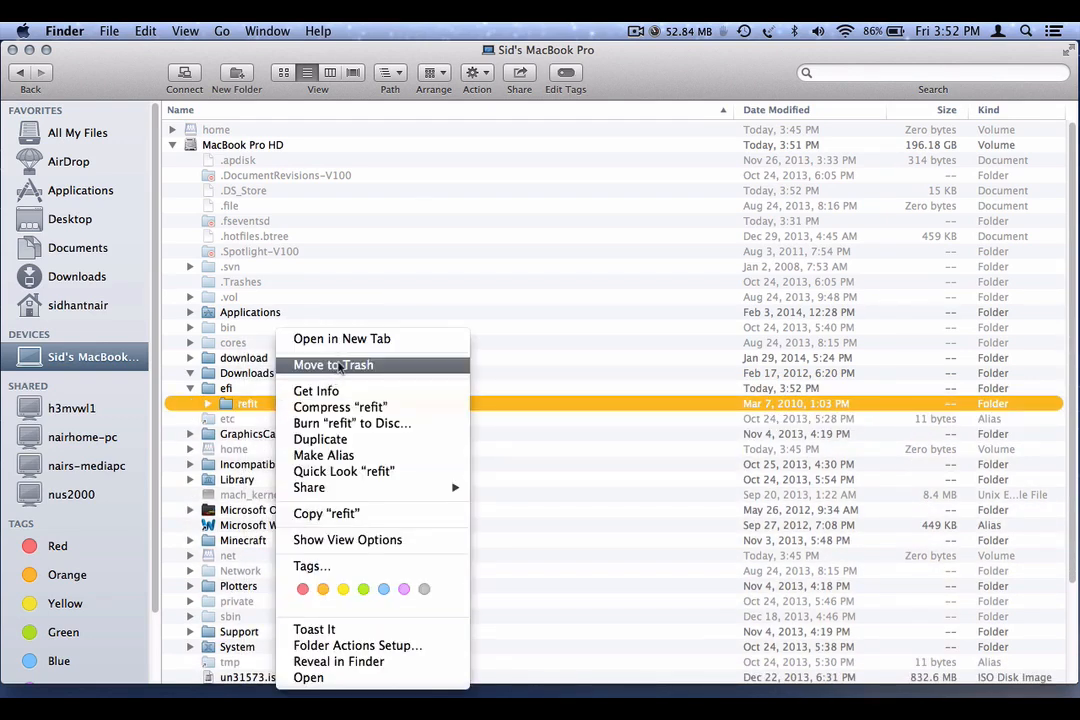
pyautogui.click(332, 364)
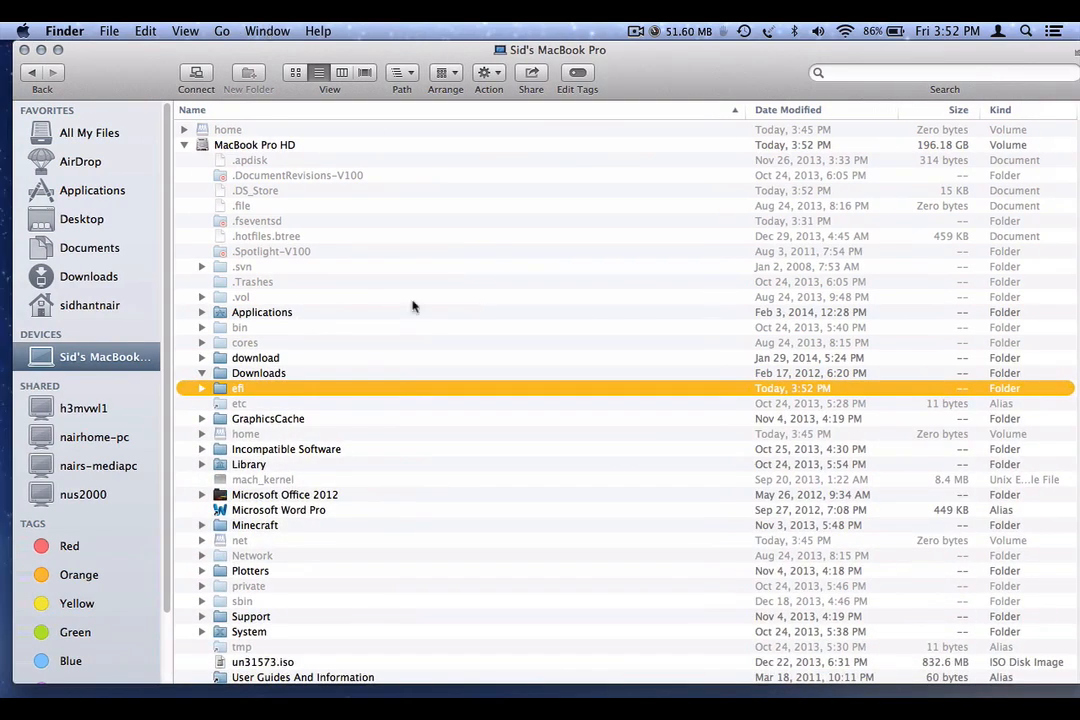
# Step: Rename efi to the hidden name .efi via Get Info and bring up actions for the renamed folder
pyautogui.rightClick(238, 388)
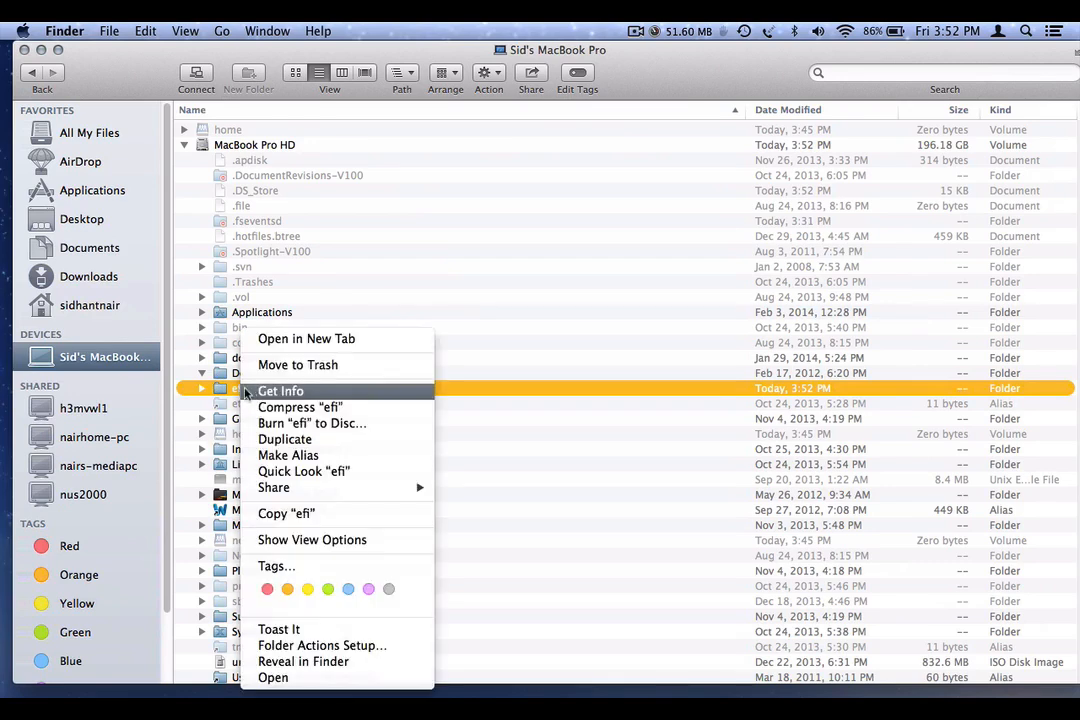
pyautogui.click(280, 390)
pyautogui.write('.efi')
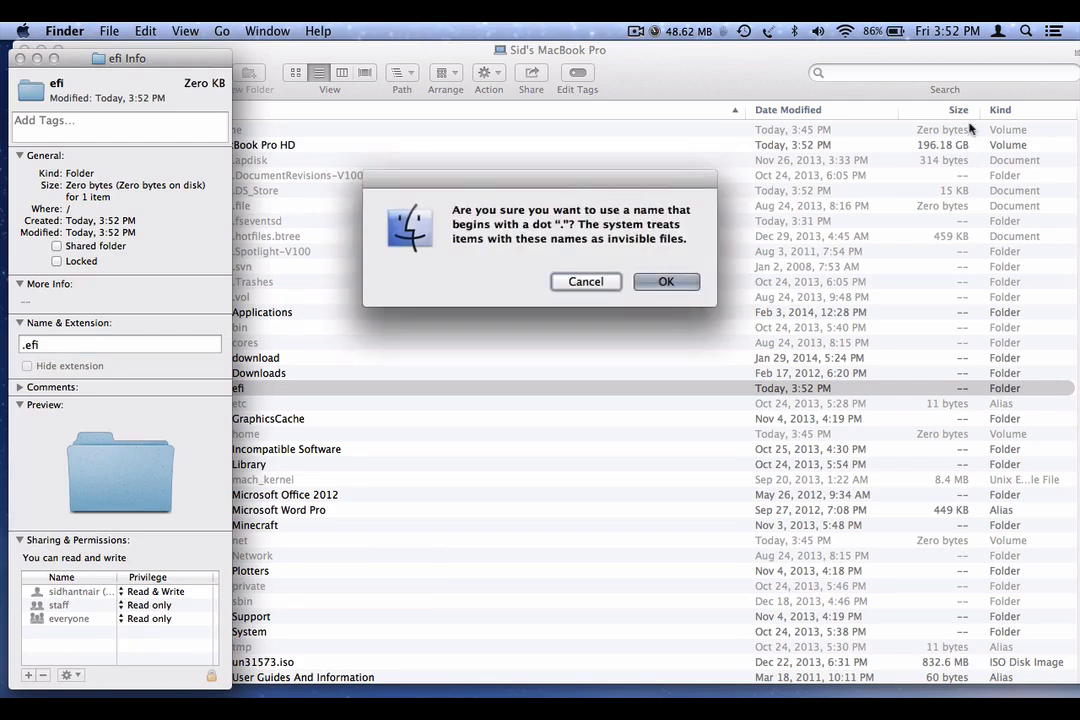
pyautogui.click(666, 280)
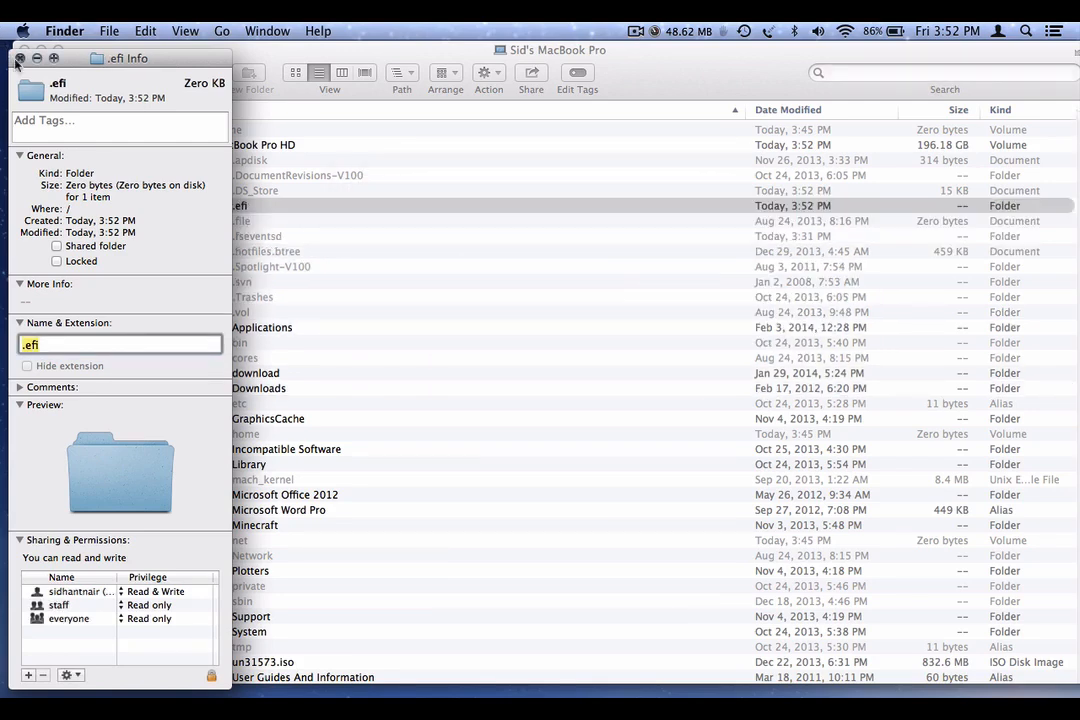
pyautogui.click(20, 62)
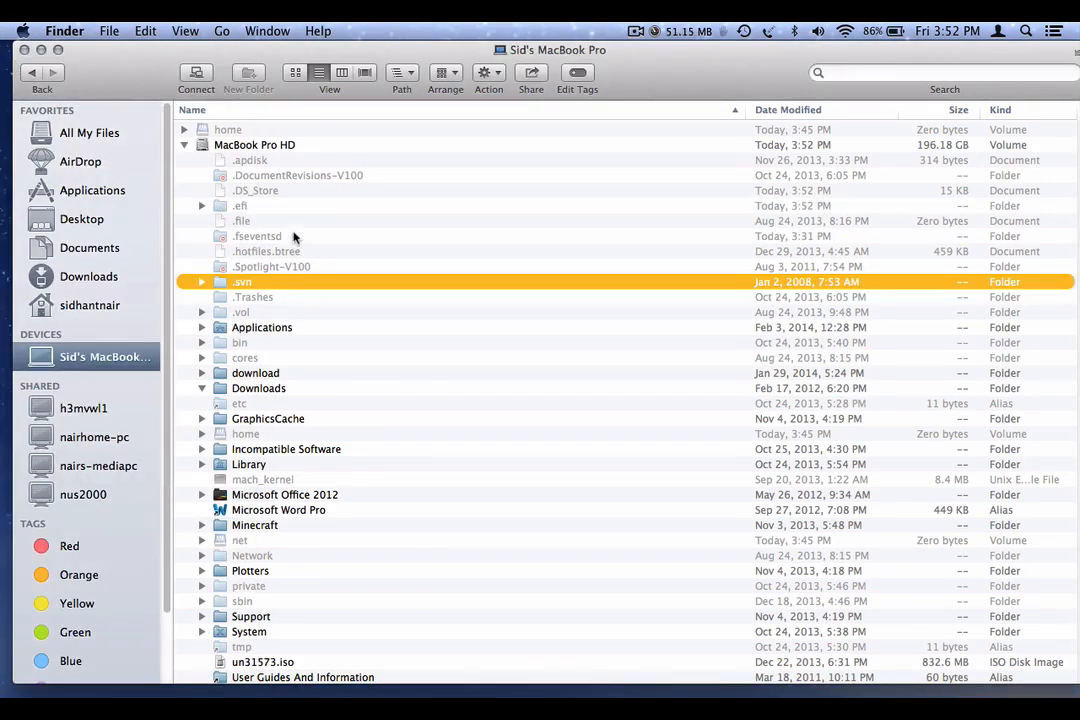
pyautogui.click(240, 204)
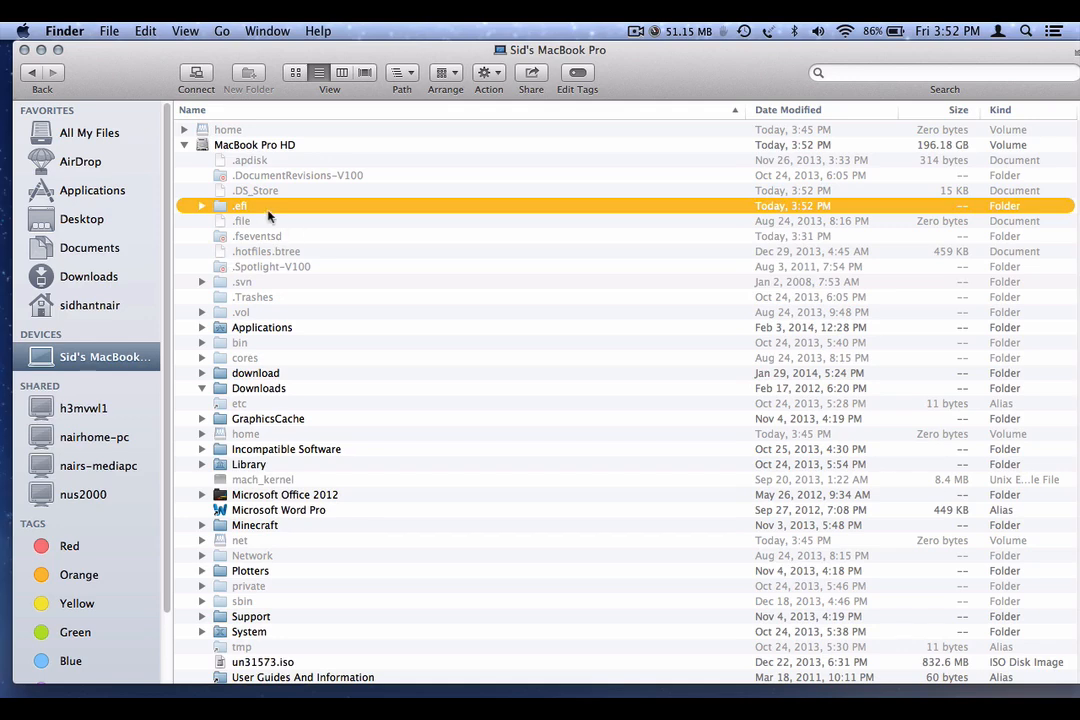
pyautogui.rightClick(268, 216)
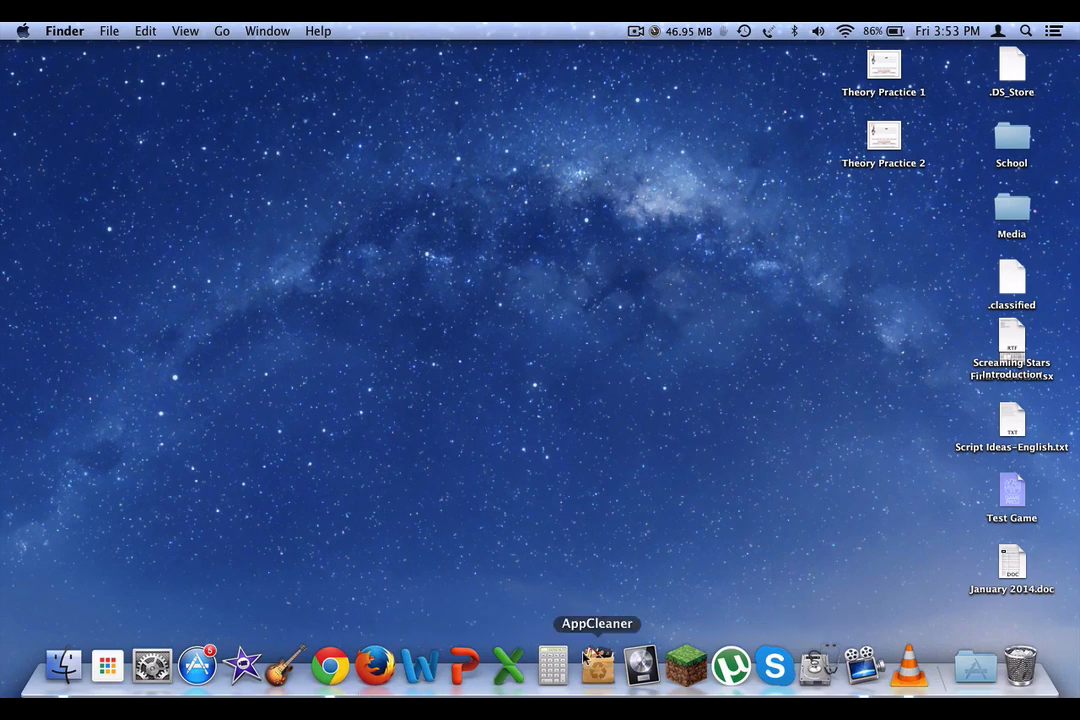
pyautogui.click(596, 678)
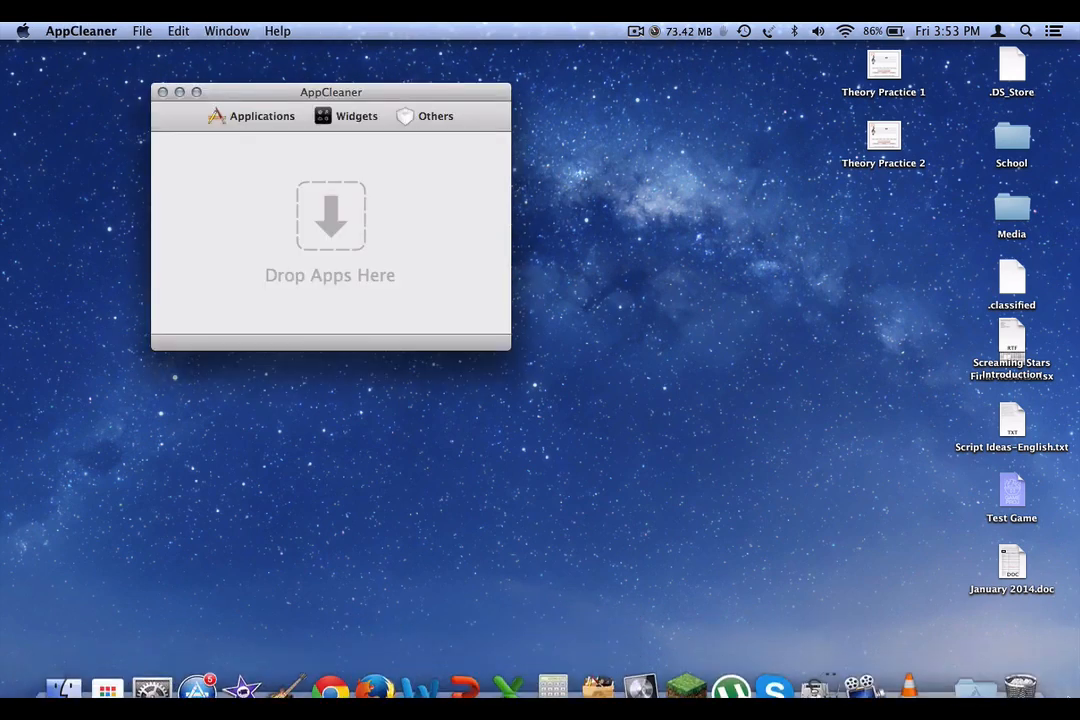
pyautogui.moveTo(1032, 688)
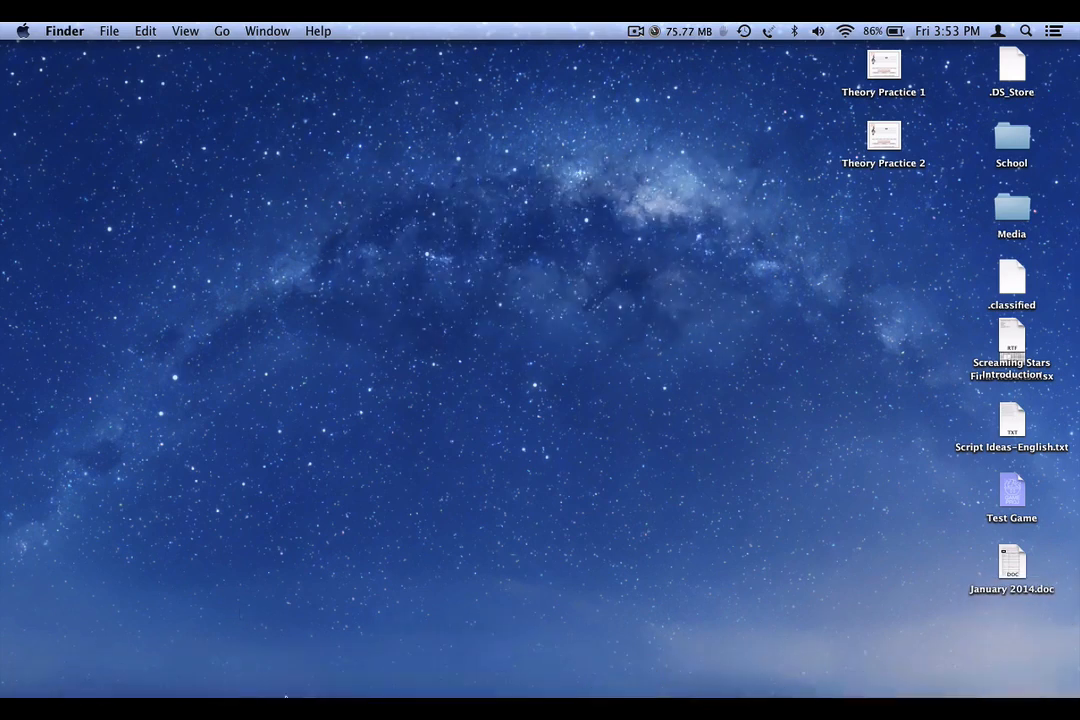
pyautogui.moveTo(356, 420)
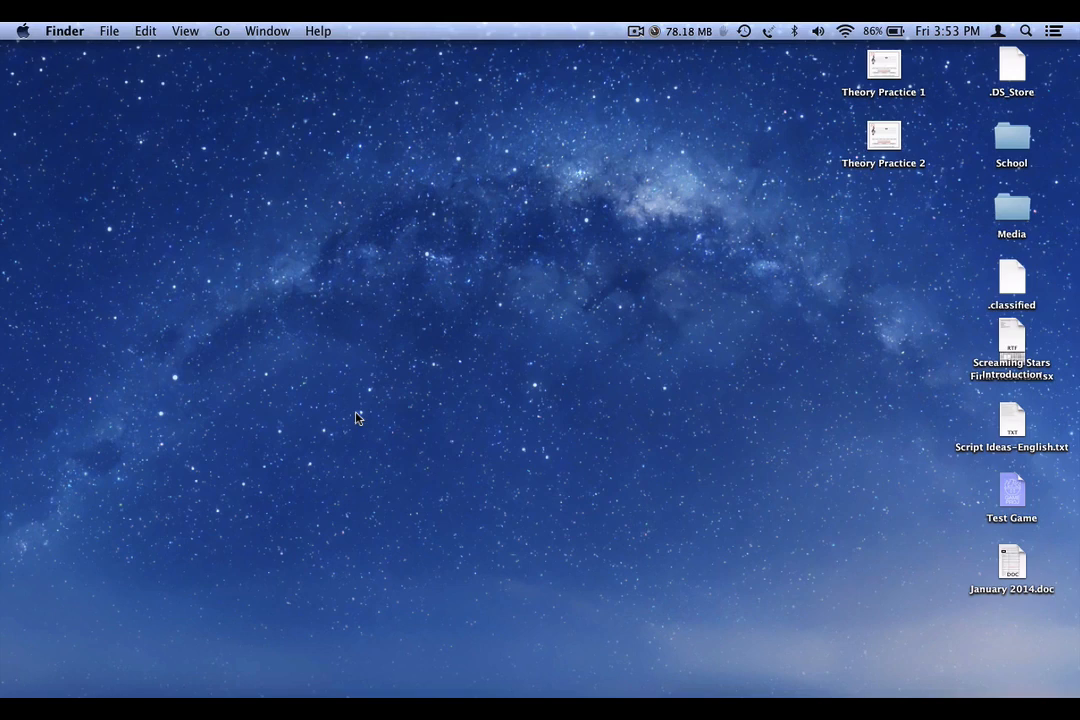
pyautogui.moveTo(710, 22)
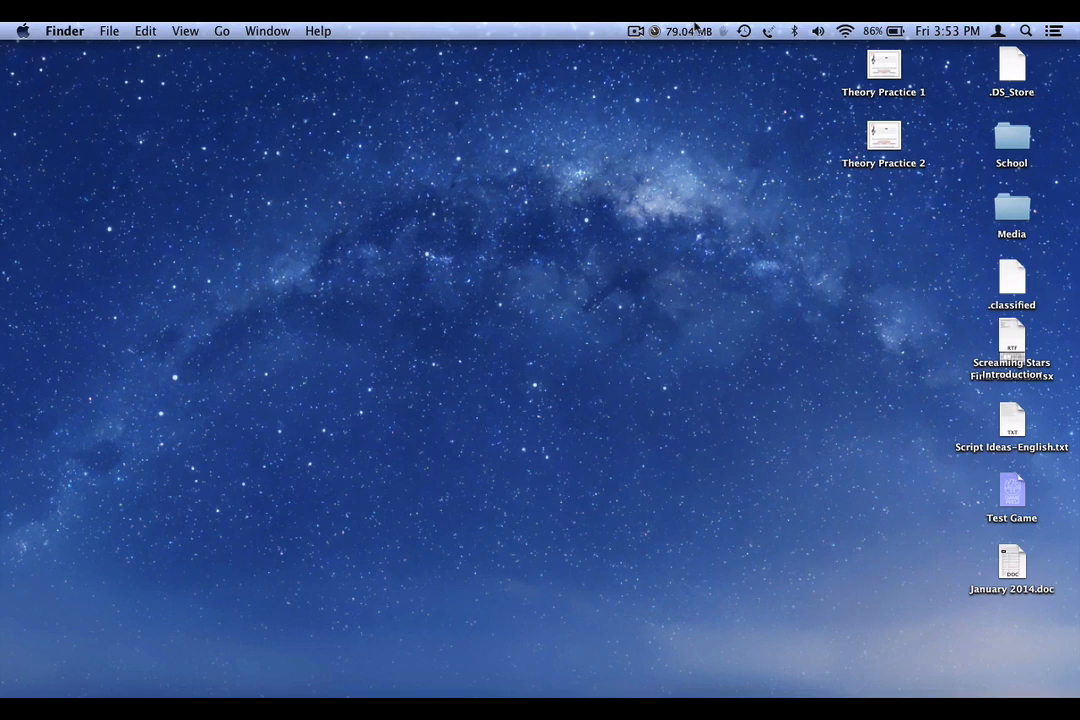
pyautogui.click(634, 30)
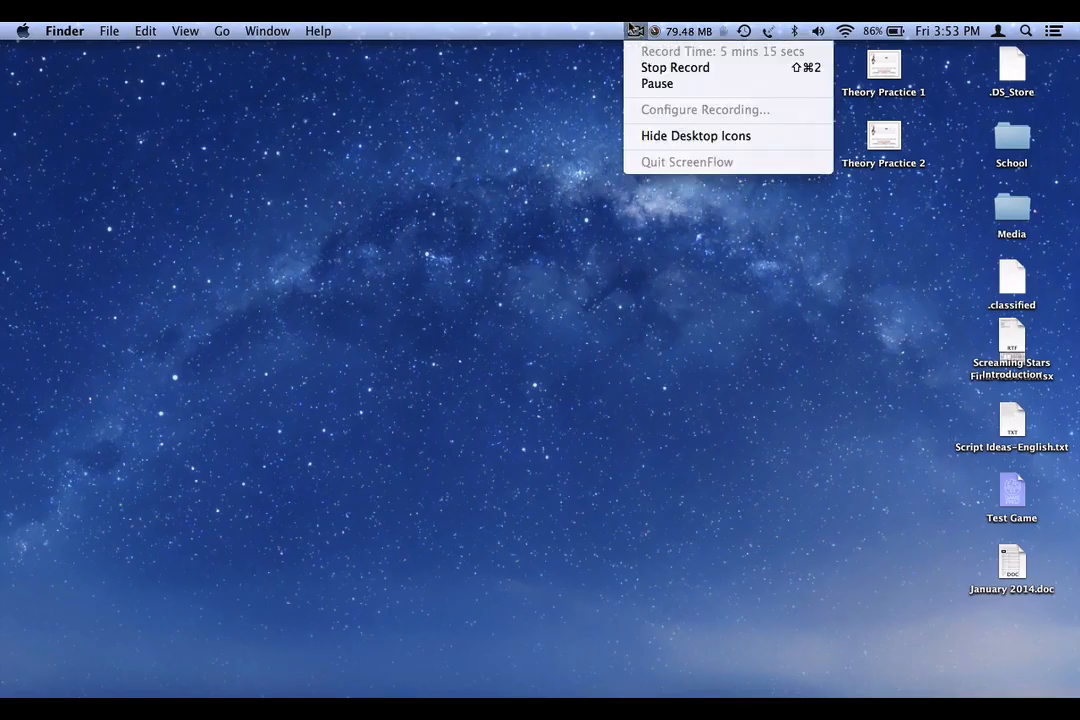